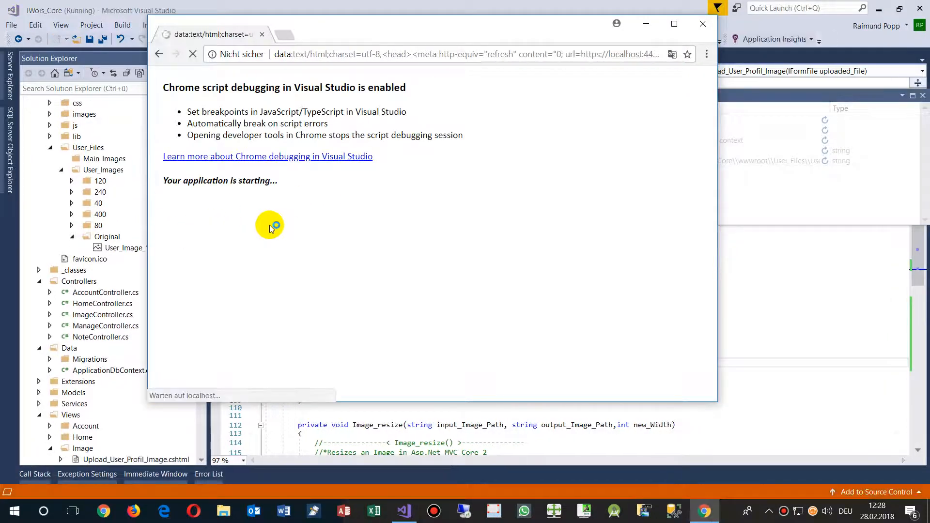
{"action": "mouse_move", "coordinate": [258, 207]}
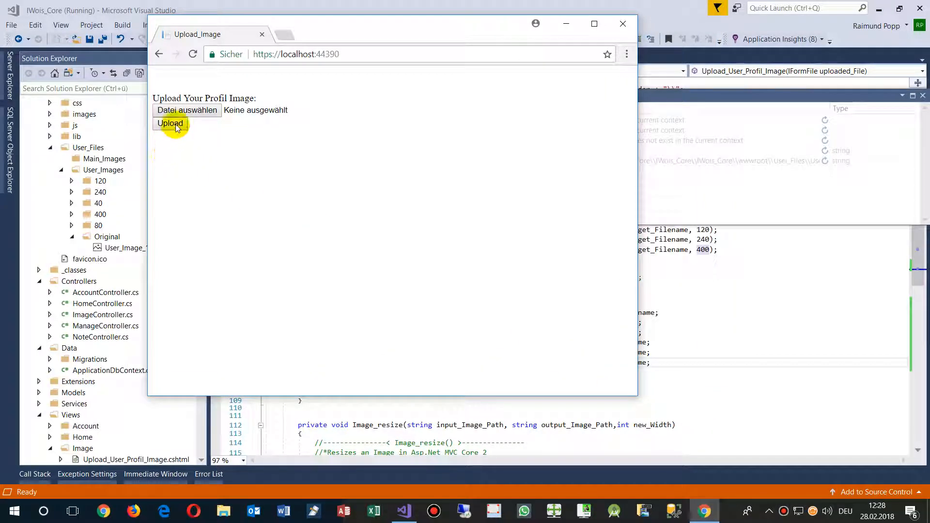
Upload image003.jpg through the Upload_Image page to generate the resized copies
{"action": "left_click", "coordinate": [187, 110]}
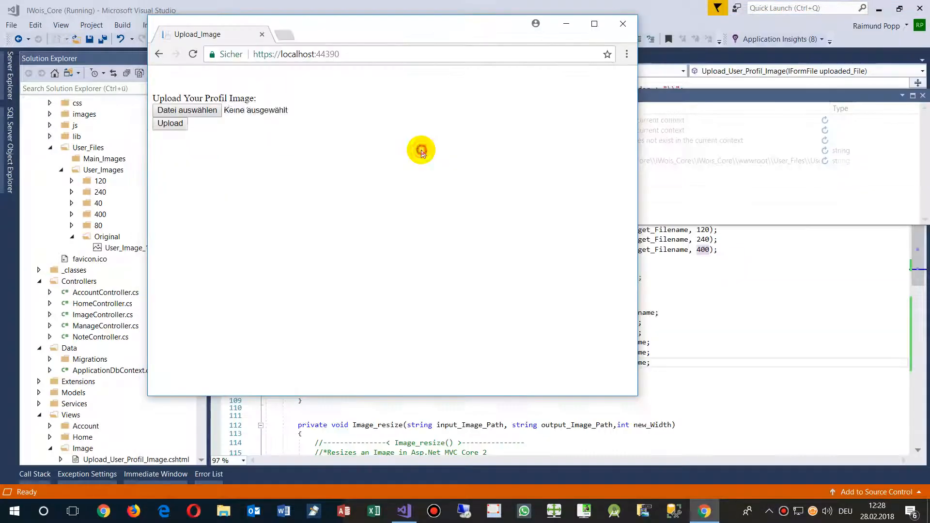
{"action": "left_click", "coordinate": [187, 110]}
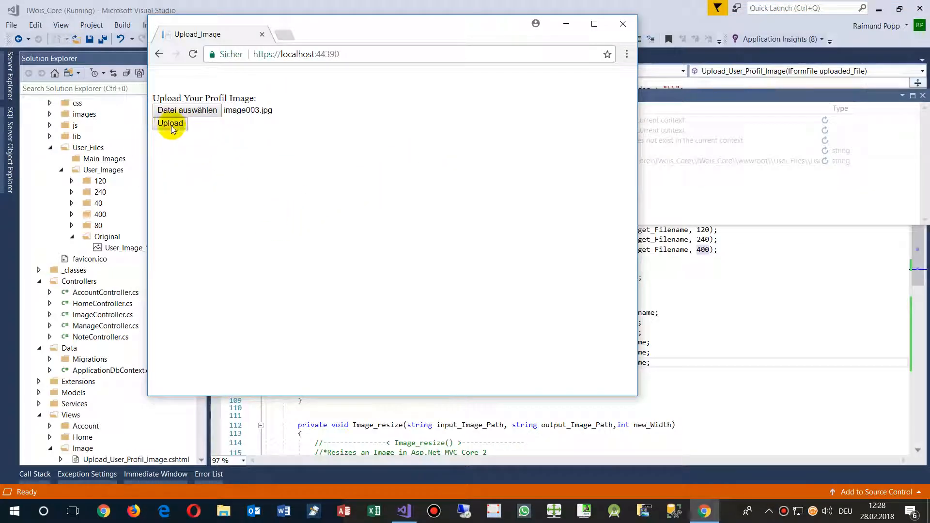
{"action": "left_click", "coordinate": [170, 123]}
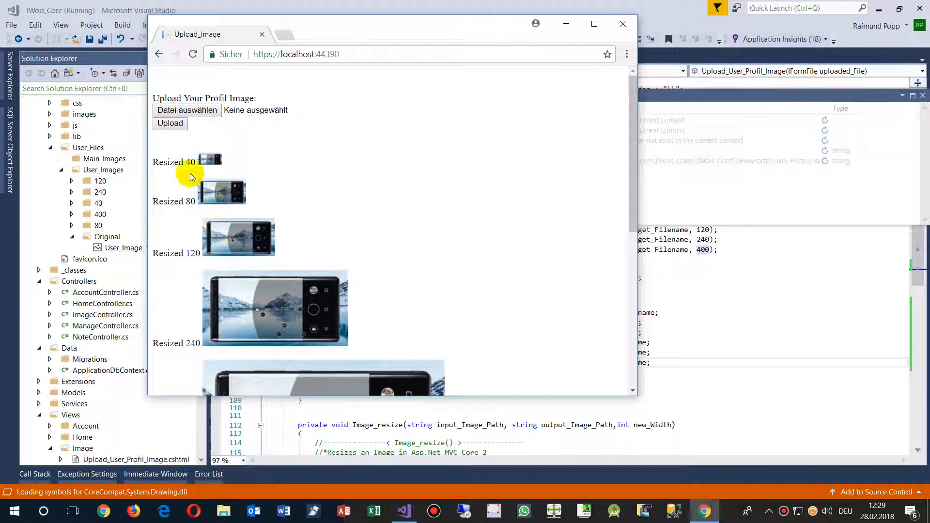
Scroll through the 40, 80, 120, 240, 400 px results and the original image
{"action": "scroll", "scroll_direction": "down", "scroll_amount": 3}
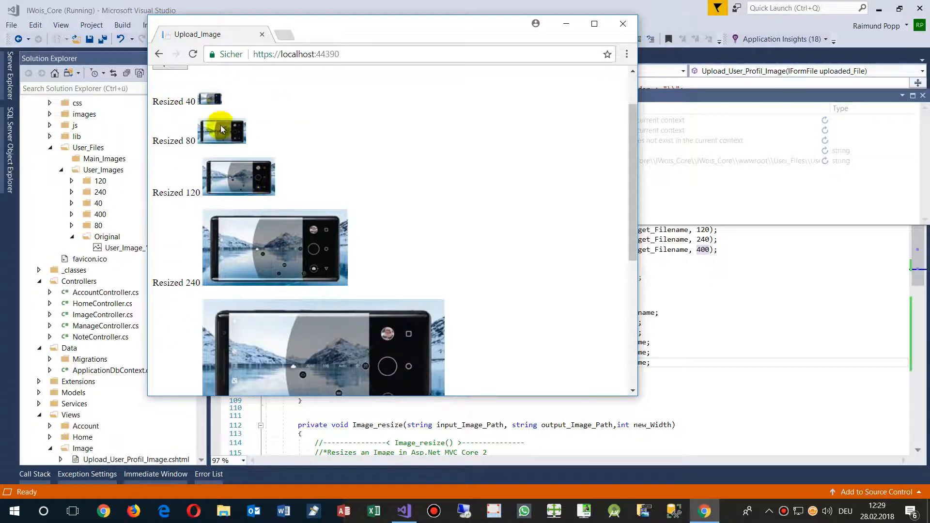
{"action": "scroll", "scroll_direction": "down", "scroll_amount": 3}
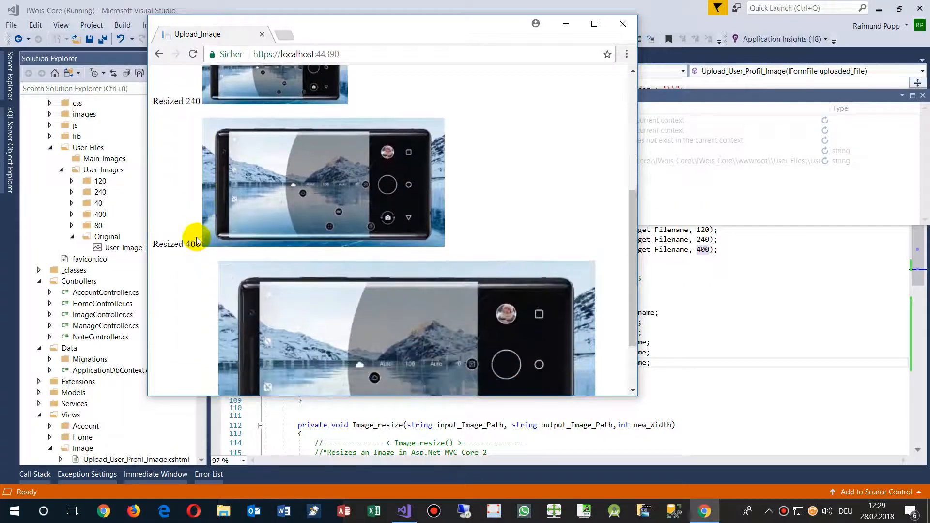
{"action": "scroll", "scroll_direction": "down", "scroll_amount": 3}
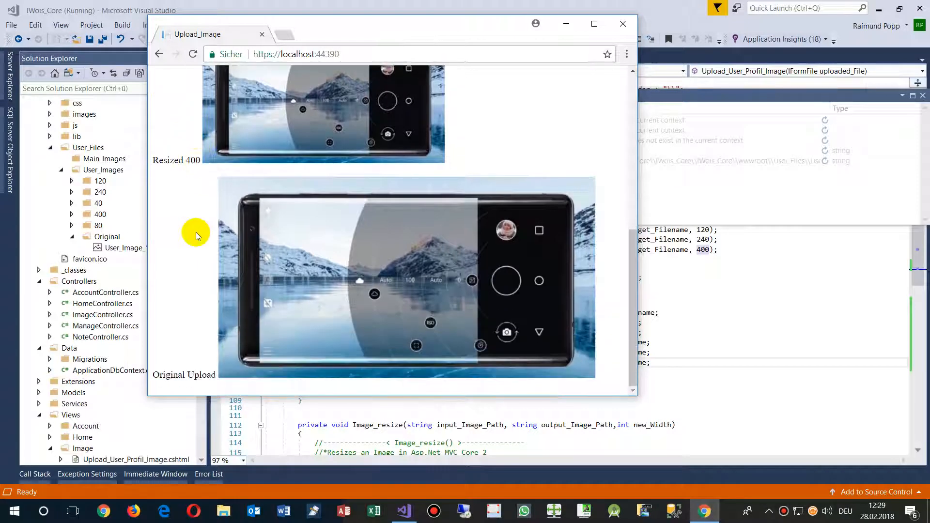
{"action": "mouse_move", "coordinate": [380, 313]}
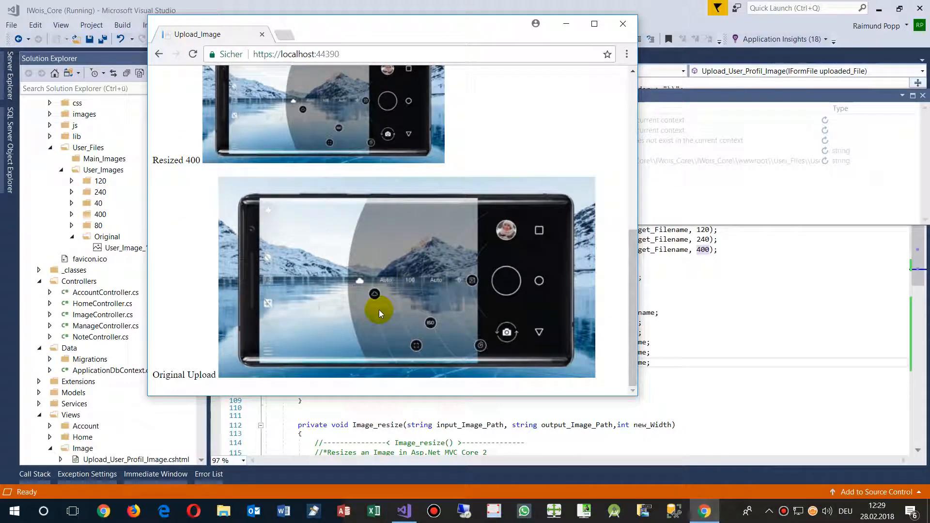
{"action": "scroll", "scroll_direction": "up", "scroll_amount": 3}
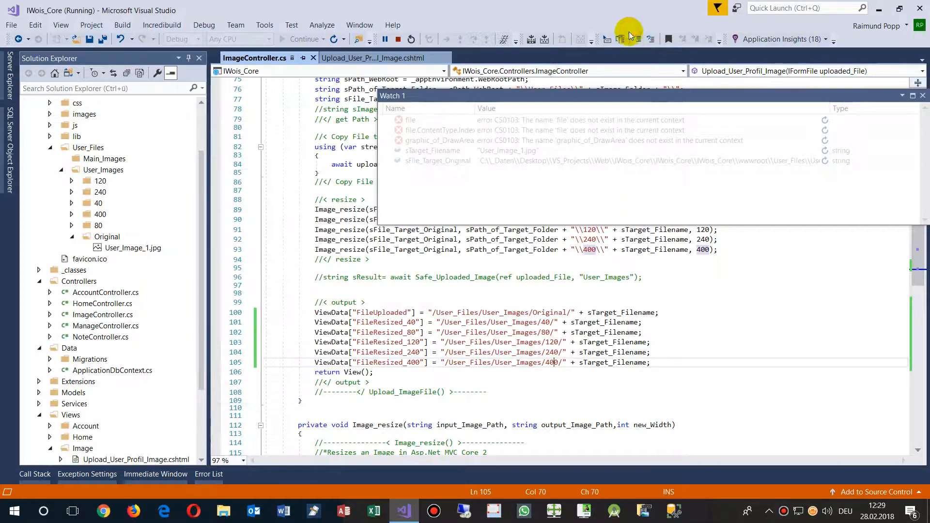
Stop debugging, collapse User_Files and select ImageController.cs in Solution Explorer
{"action": "left_click", "coordinate": [411, 39]}
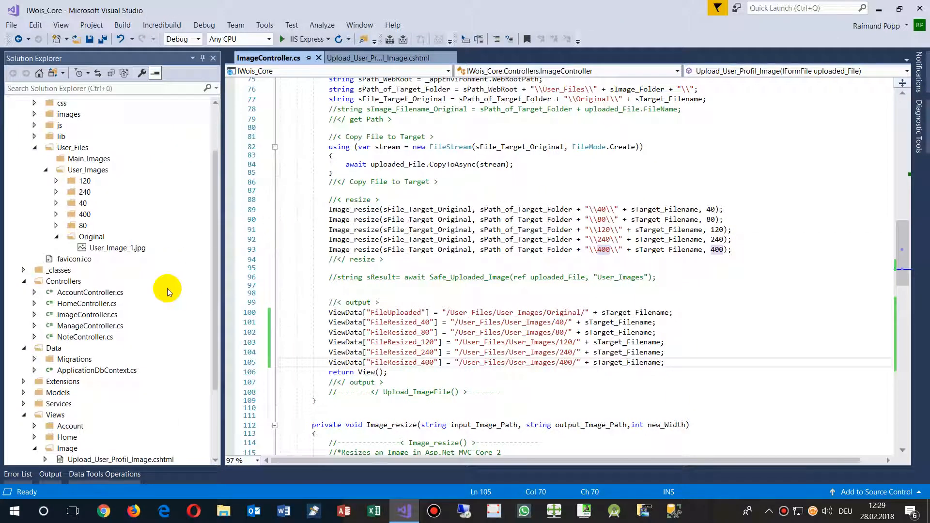
{"action": "mouse_move", "coordinate": [327, 330]}
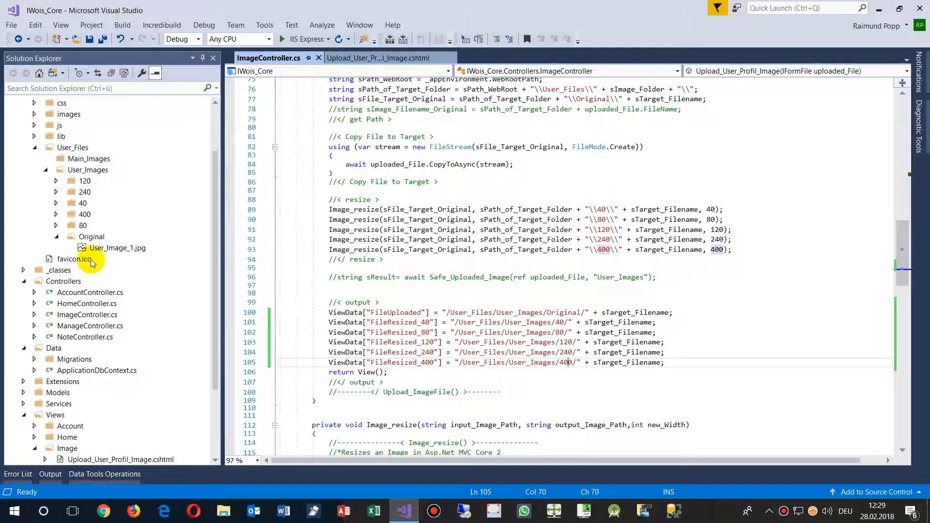
{"action": "left_click", "coordinate": [45, 148]}
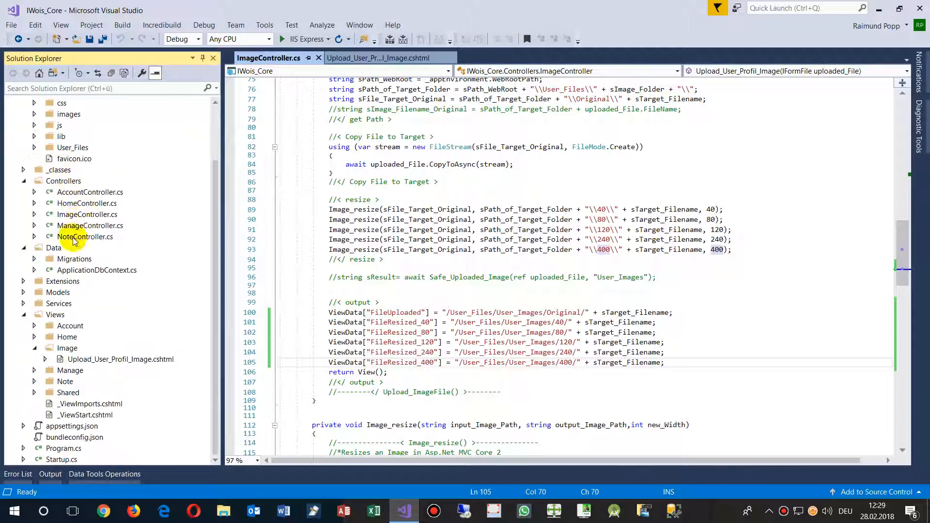
{"action": "left_click", "coordinate": [86, 214]}
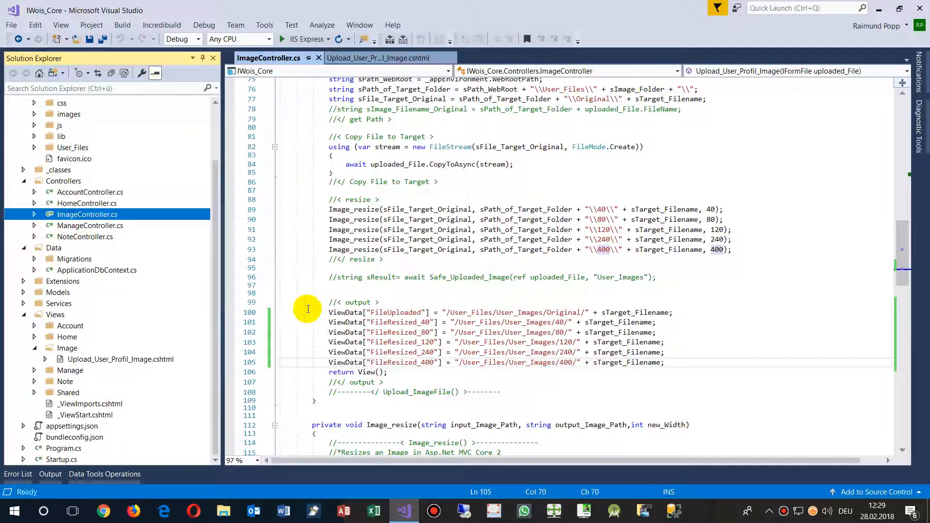
Scroll ImageController.cs to the upload action's file checks and resize code
{"action": "scroll", "scroll_direction": "up", "scroll_amount": 3}
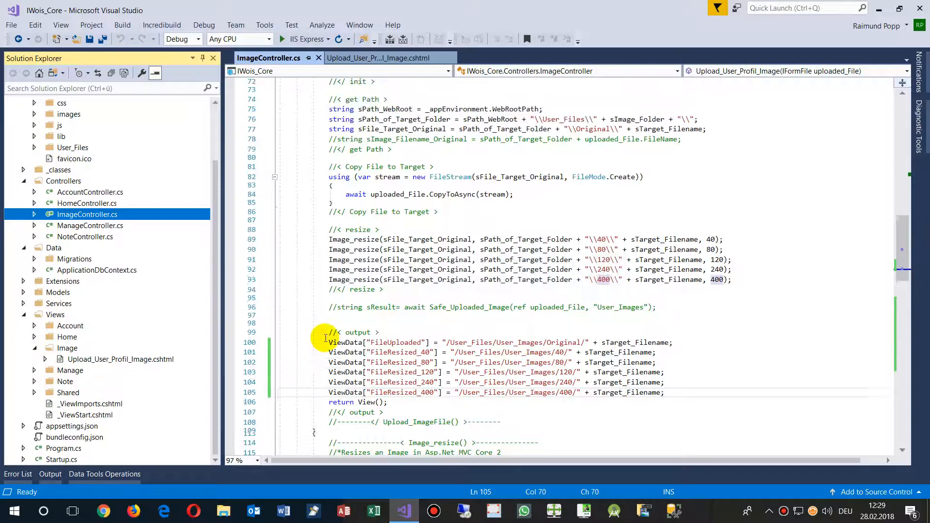
{"action": "scroll", "scroll_direction": "up", "scroll_amount": 3}
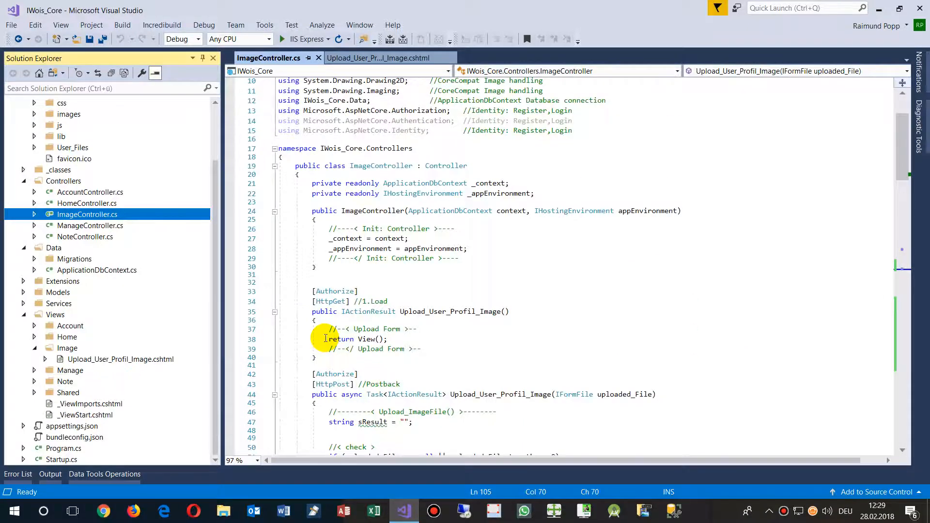
{"action": "scroll", "scroll_direction": "down", "scroll_amount": 3}
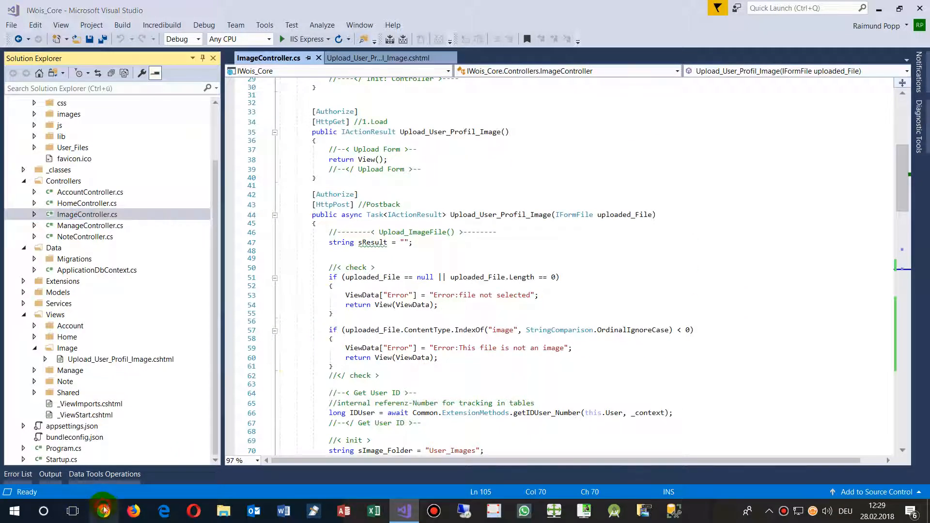
Switch to Chrome and view the bookmarked CodeDocu ASP.Net Core Files Folders article list
{"action": "left_click", "coordinate": [103, 510]}
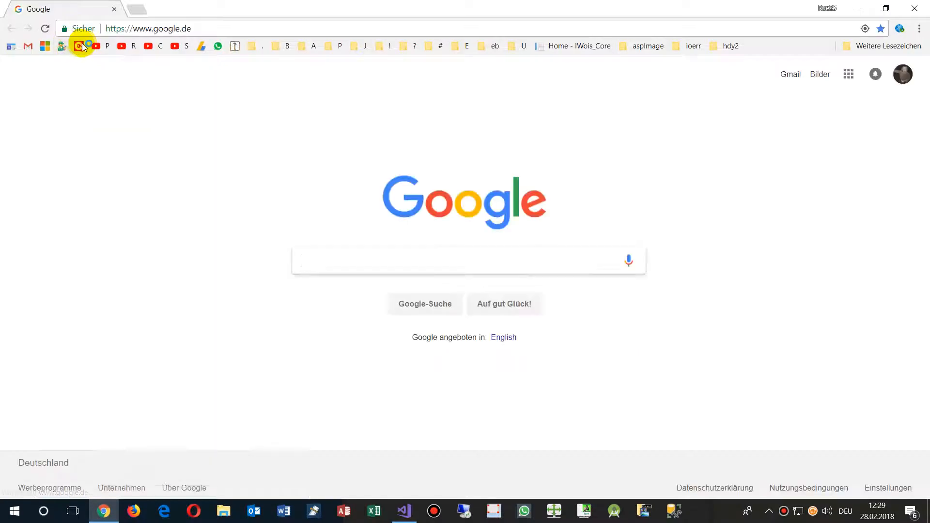
{"action": "left_click", "coordinate": [78, 45]}
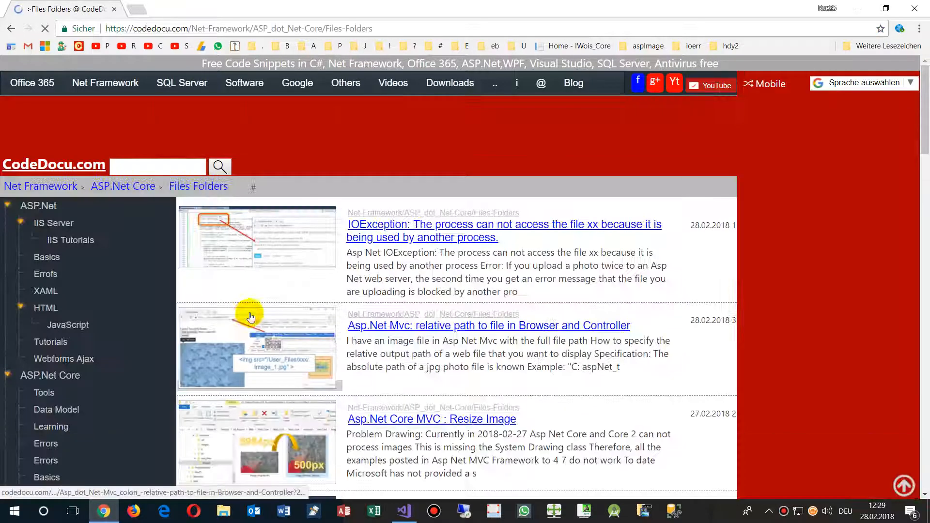
{"action": "scroll", "scroll_direction": "down", "scroll_amount": 3}
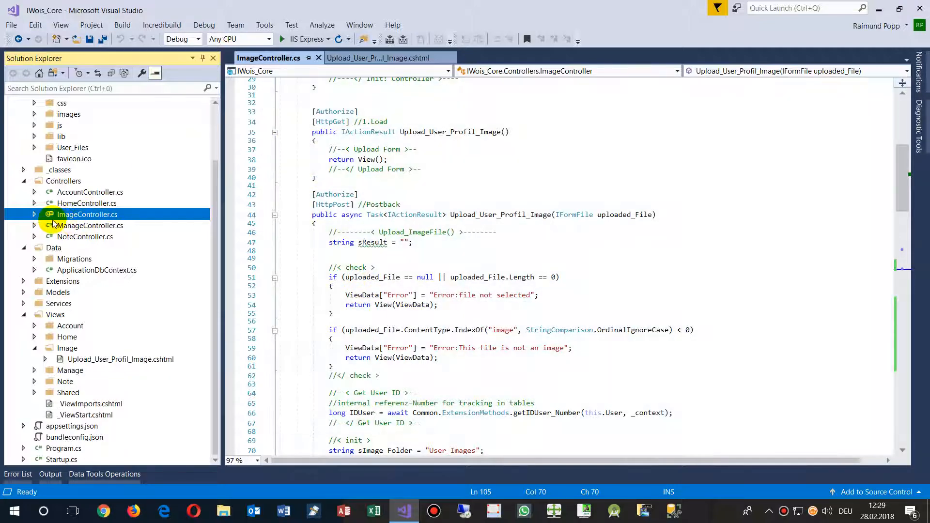
{"action": "mouse_move", "coordinate": [64, 181]}
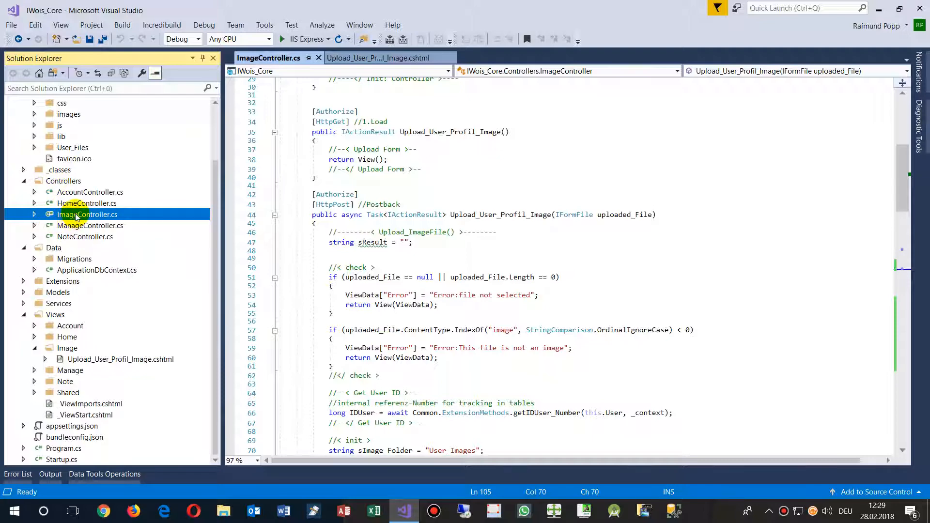
{"action": "mouse_move", "coordinate": [308, 242]}
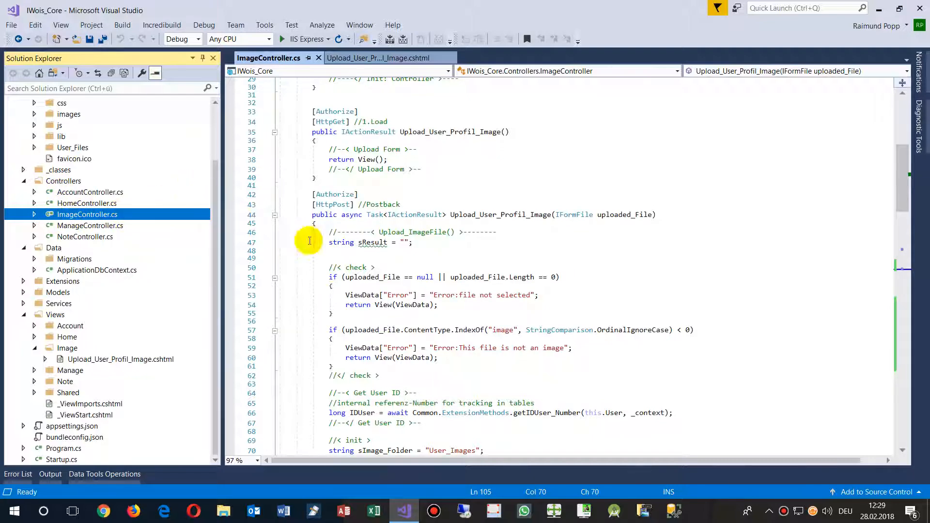
Collapse the constructor and the HttpGet upload action in ImageController.cs
{"action": "scroll", "scroll_direction": "up", "scroll_amount": 3}
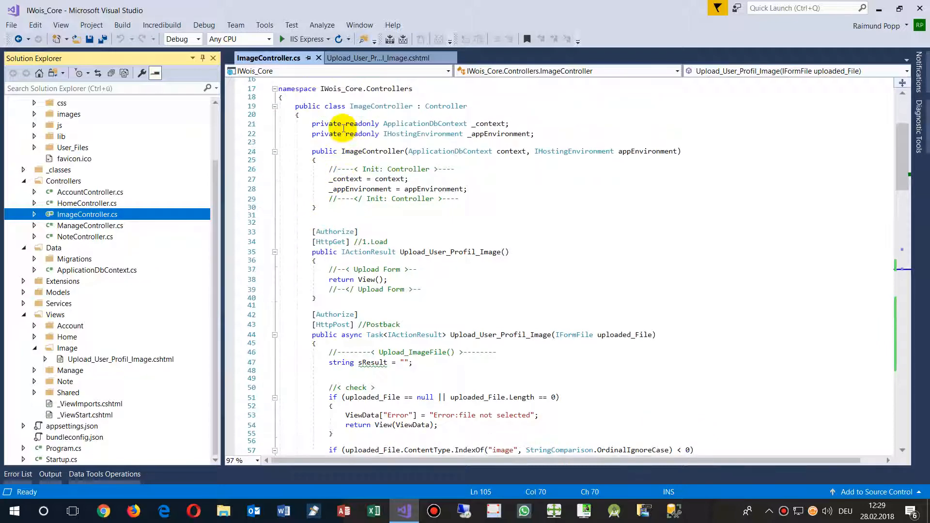
{"action": "scroll", "scroll_direction": "up", "scroll_amount": 3}
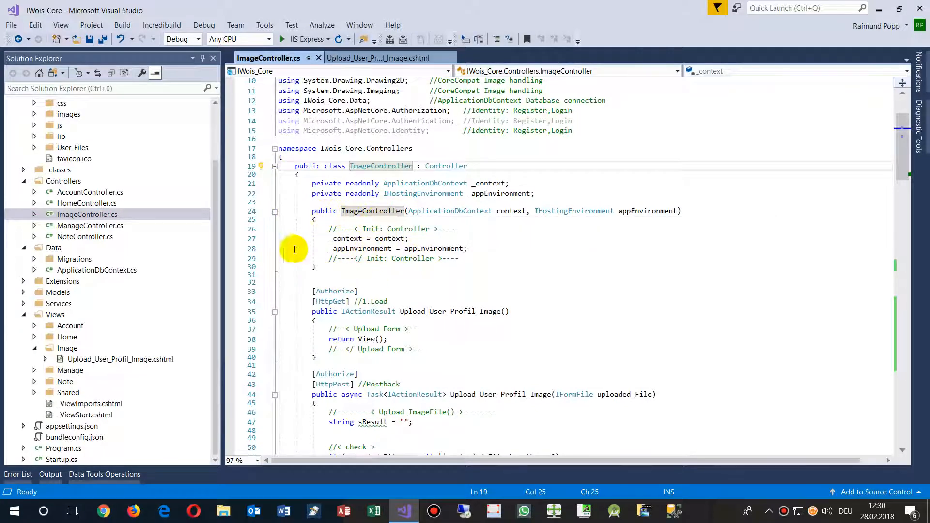
{"action": "left_click", "coordinate": [274, 212]}
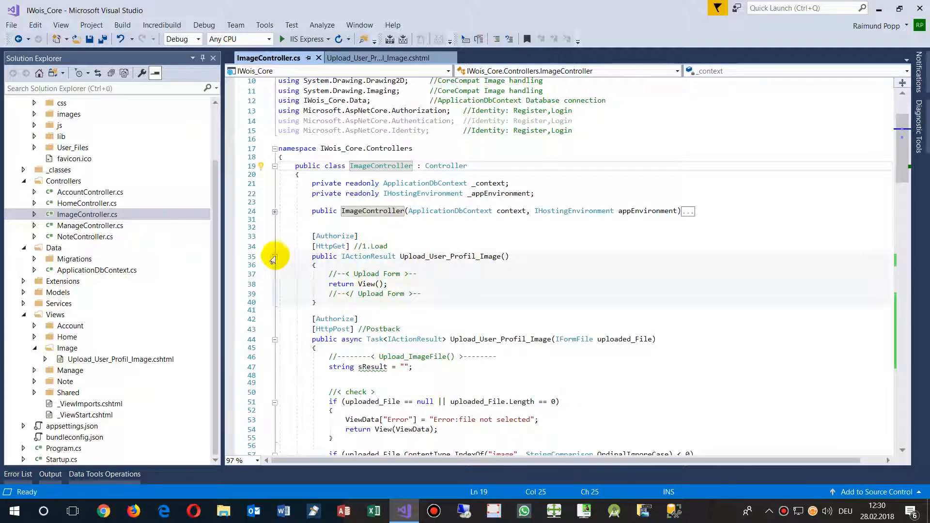
{"action": "left_click", "coordinate": [274, 259]}
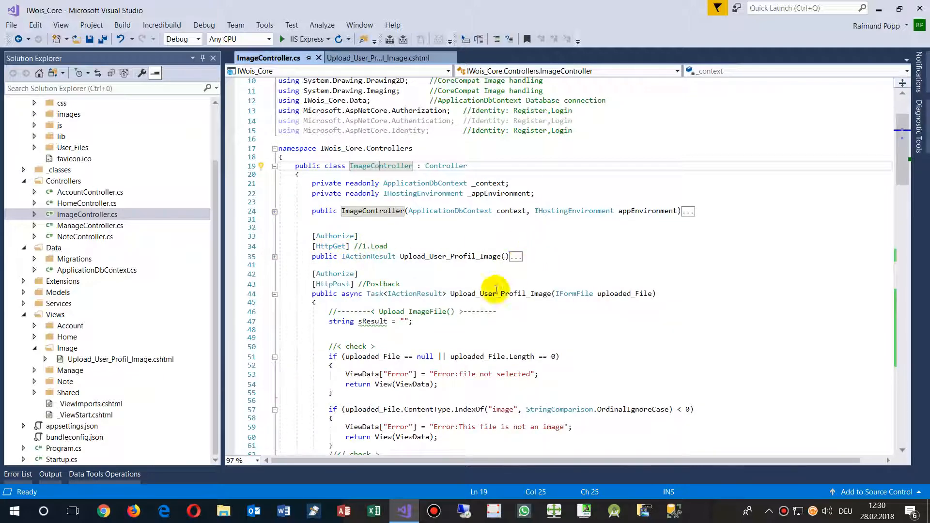
Highlight the uploaded-file check block in the POST upload action
{"action": "scroll", "scroll_direction": "down", "scroll_amount": 3}
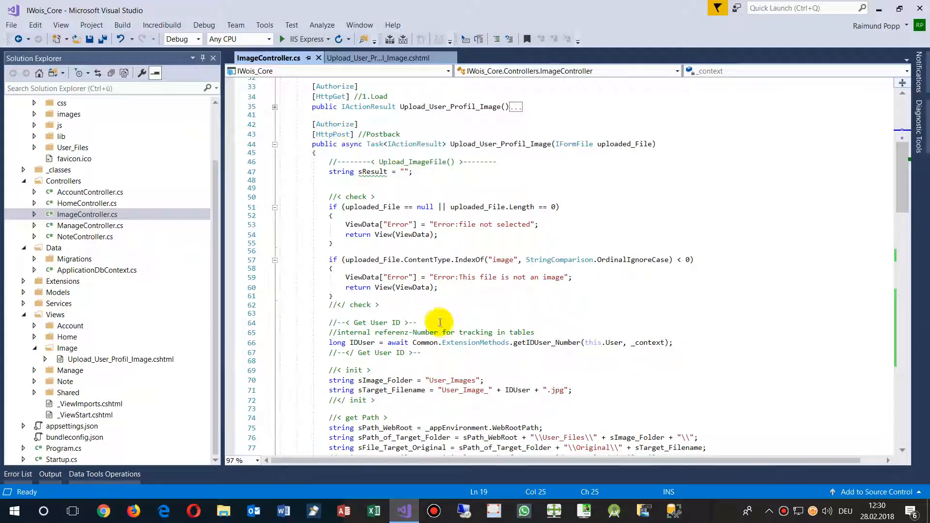
{"action": "scroll", "scroll_direction": "down", "scroll_amount": 3}
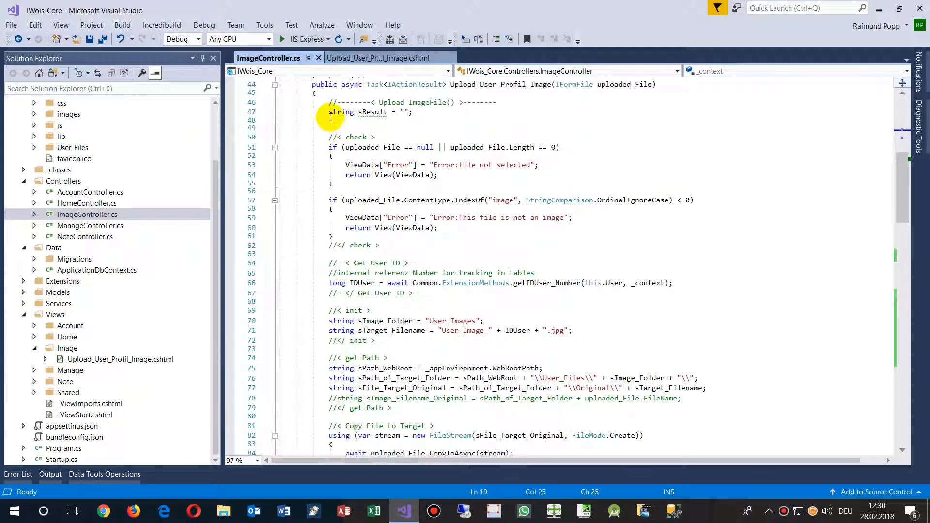
{"action": "left_click", "coordinate": [603, 114]}
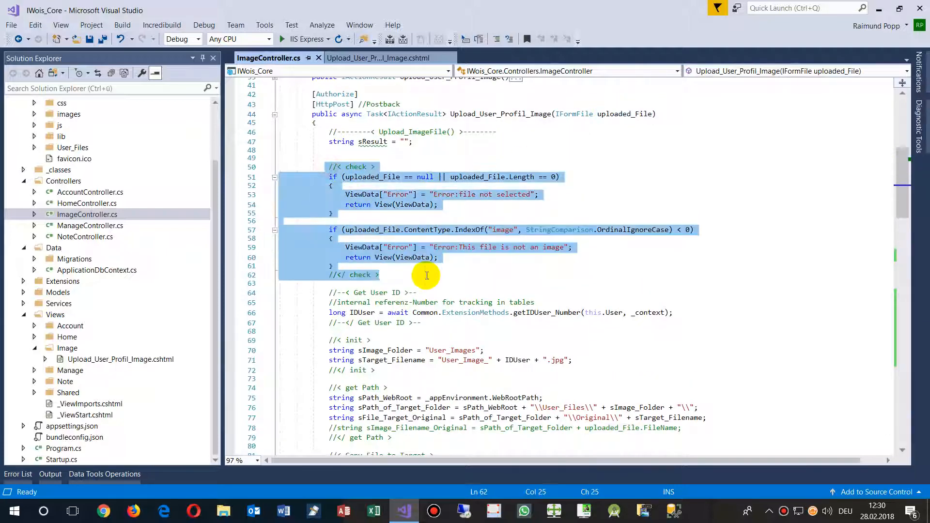
Review the upload action's file copy, resize and output code
{"action": "left_click", "coordinate": [422, 322]}
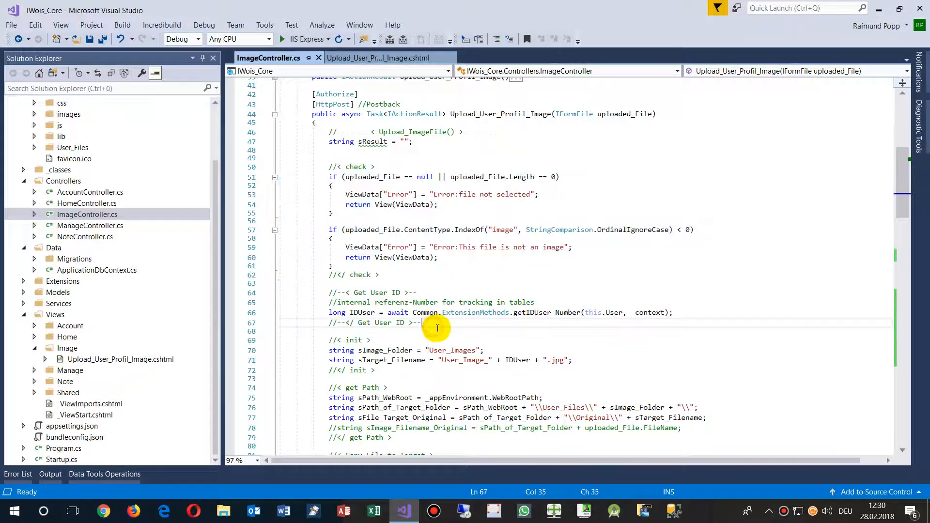
{"action": "scroll", "scroll_direction": "down", "scroll_amount": 3}
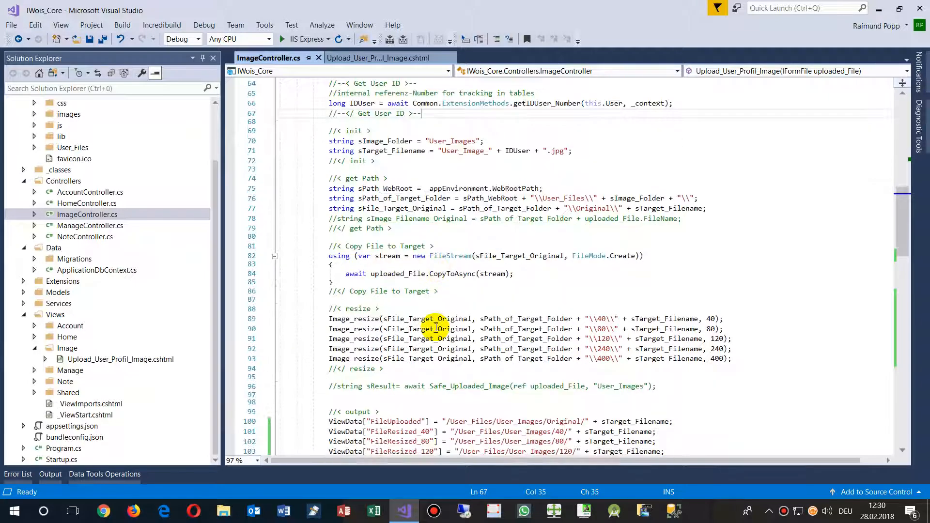
{"action": "scroll", "scroll_direction": "down", "scroll_amount": 3}
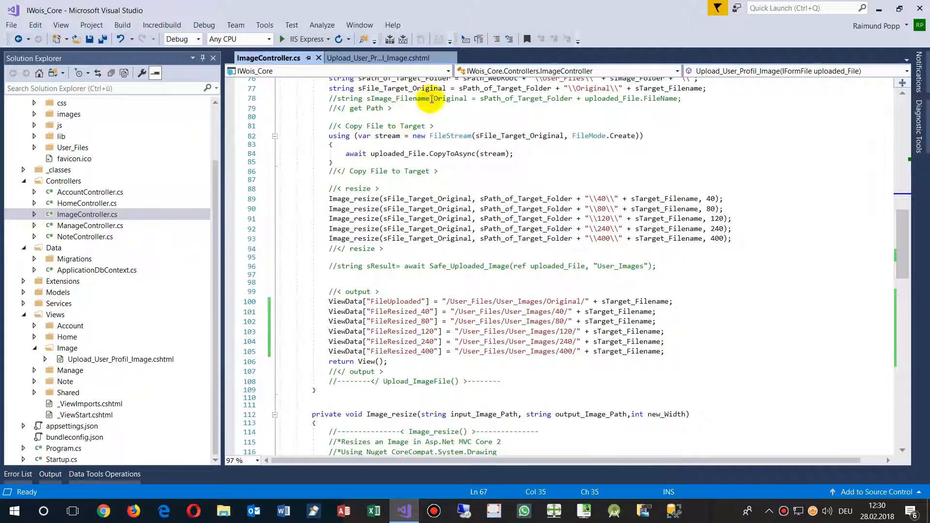
{"action": "scroll", "scroll_direction": "up", "scroll_amount": 3}
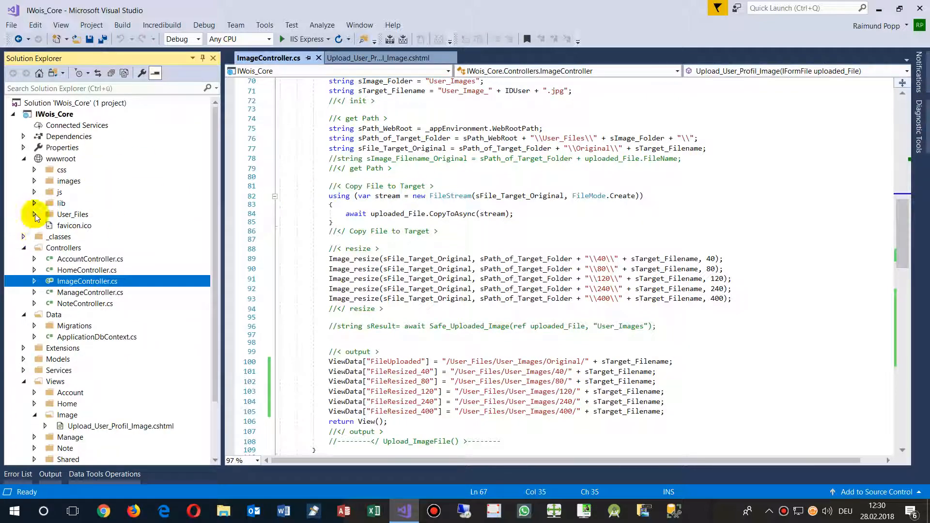
Expand wwwroot > User_Files to show the User_Images size folders and Original
{"action": "left_click", "coordinate": [34, 214]}
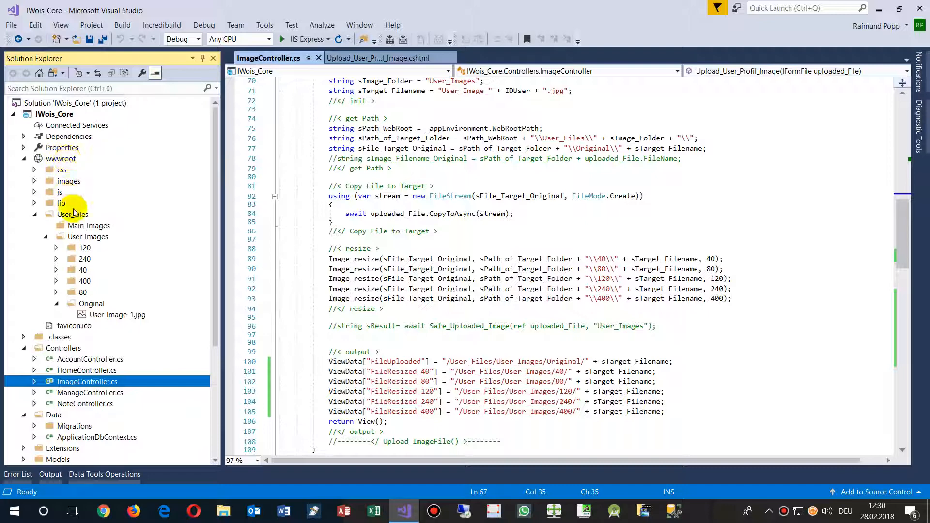
{"action": "left_click", "coordinate": [73, 214]}
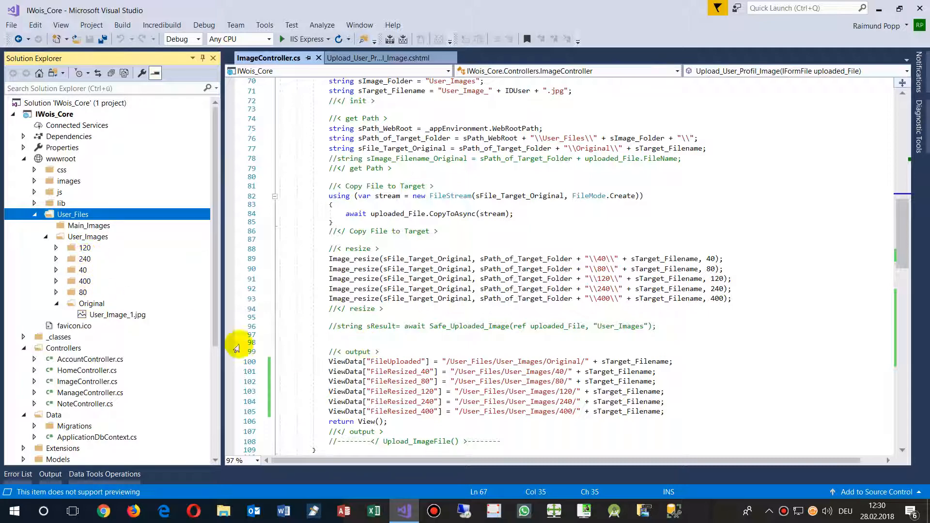
{"action": "left_click", "coordinate": [57, 281]}
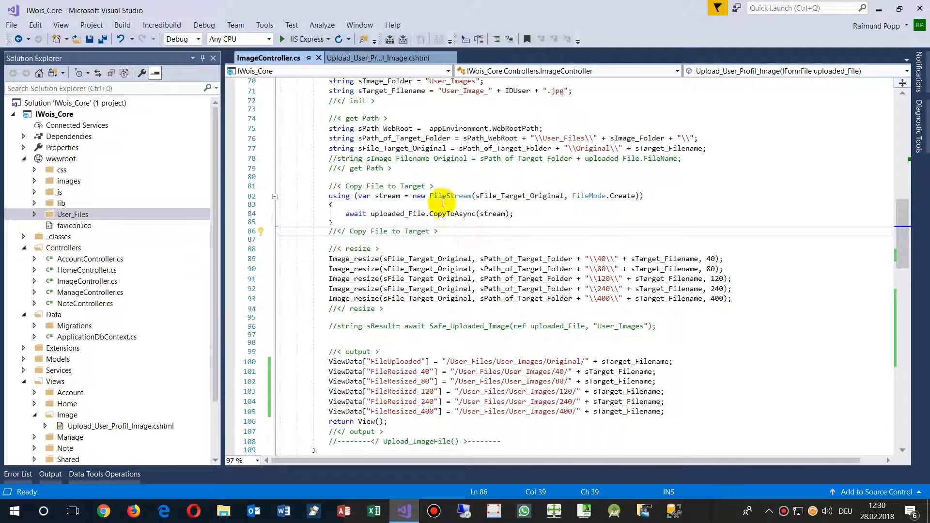
{"action": "mouse_move", "coordinate": [543, 204]}
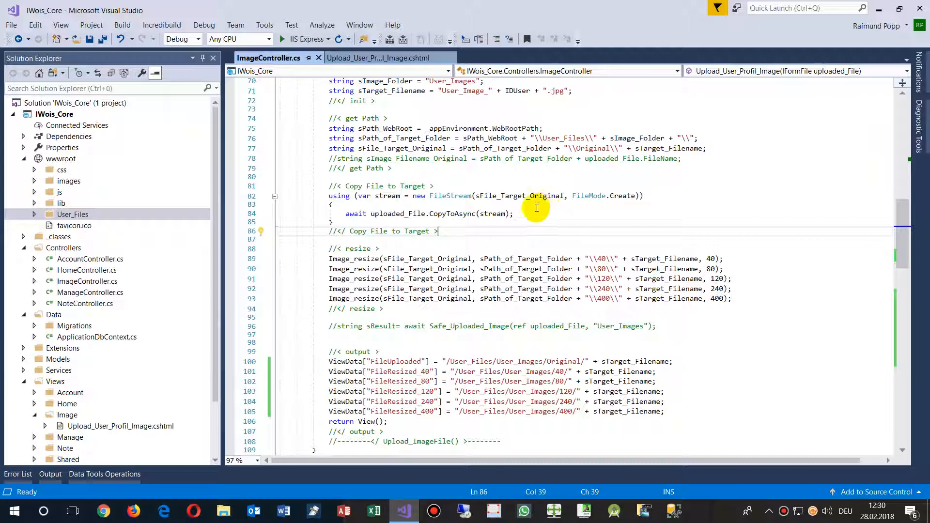
{"action": "mouse_move", "coordinate": [375, 195]}
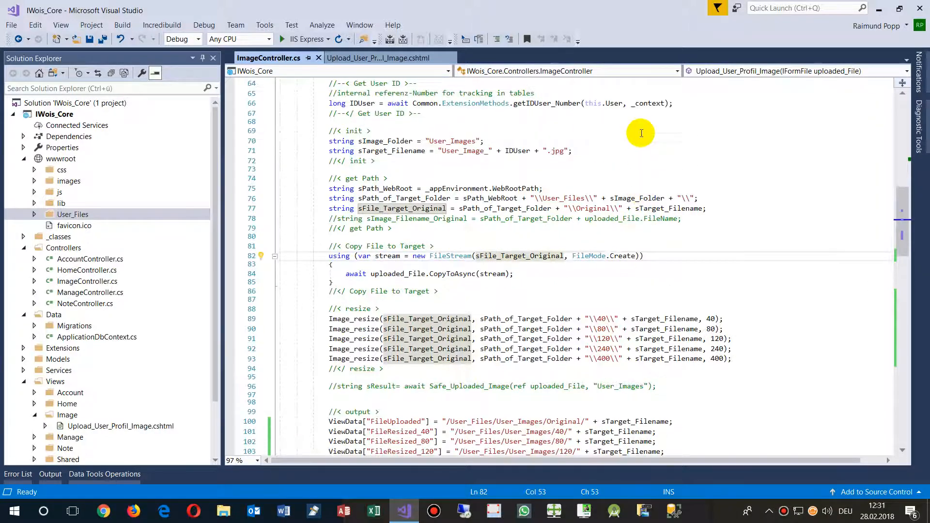
Re-expand User_Files to show User_Image_1.jpg in the 400 and Original folders
{"action": "scroll", "scroll_direction": "up", "scroll_amount": 3}
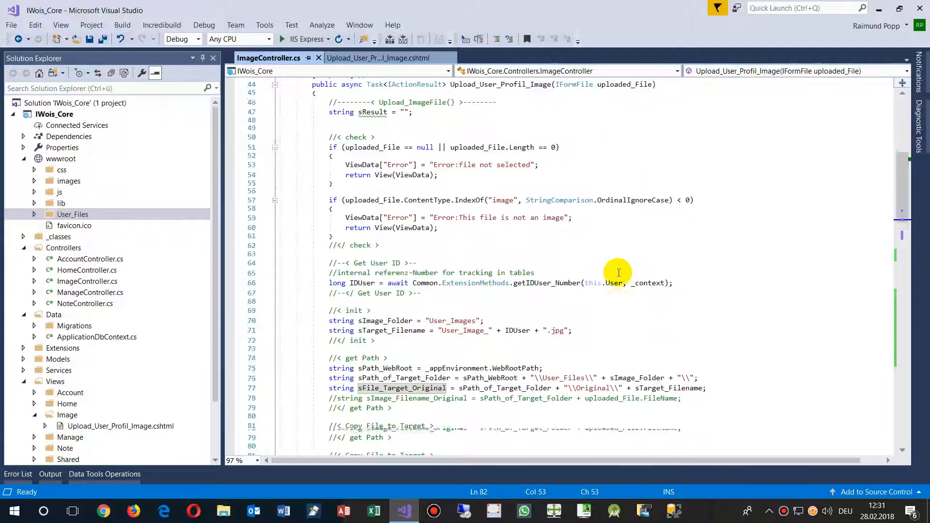
{"action": "scroll", "scroll_direction": "down", "scroll_amount": 3}
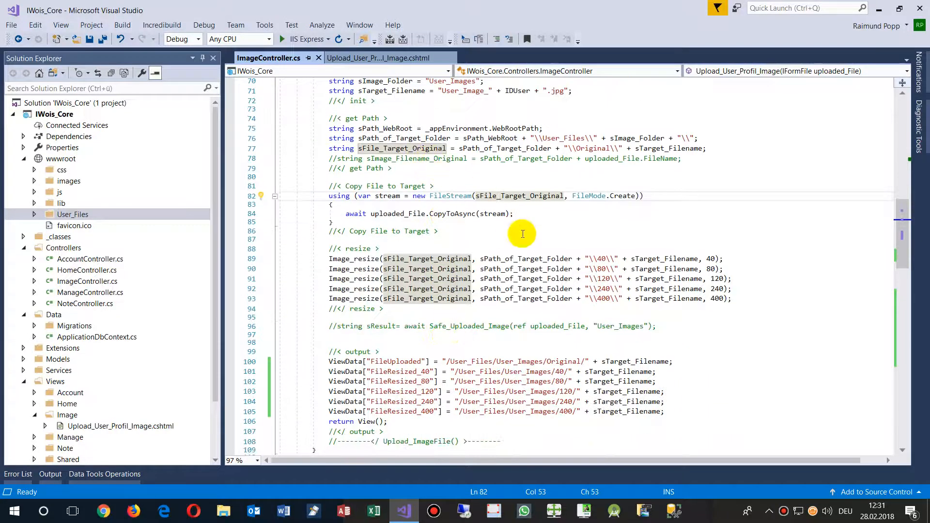
{"action": "mouse_move", "coordinate": [625, 196]}
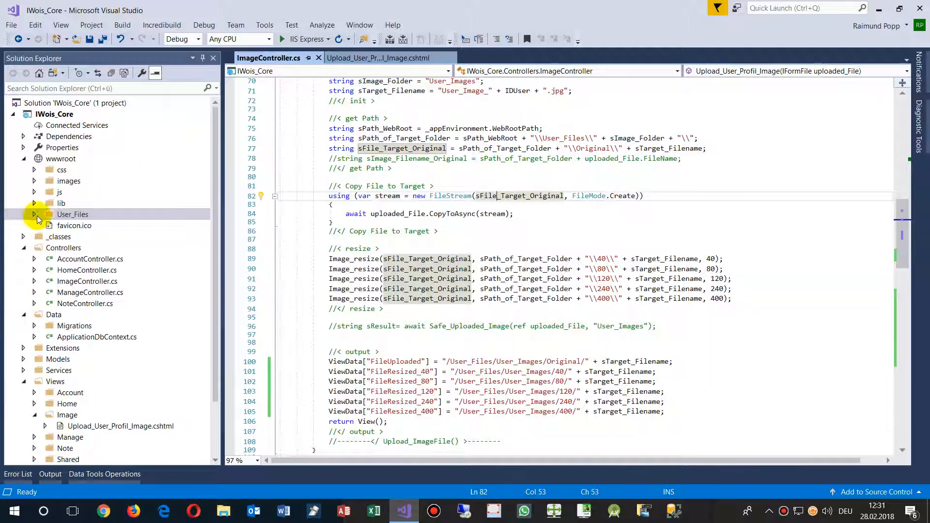
{"action": "left_click", "coordinate": [35, 214]}
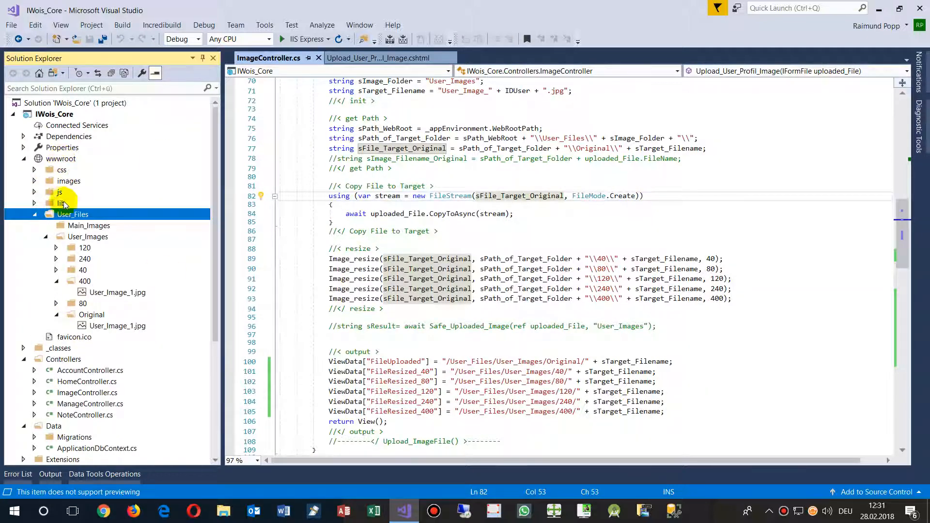
{"action": "mouse_move", "coordinate": [93, 260]}
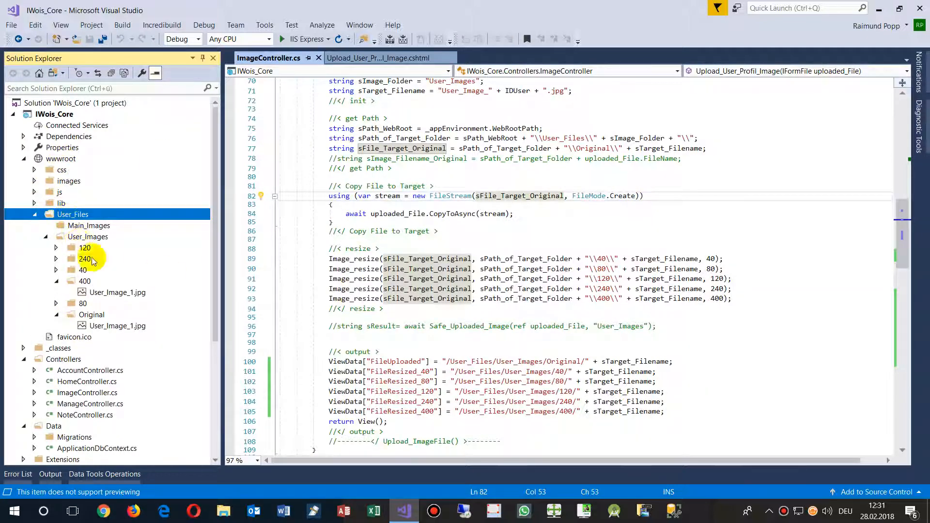
{"action": "mouse_move", "coordinate": [114, 326]}
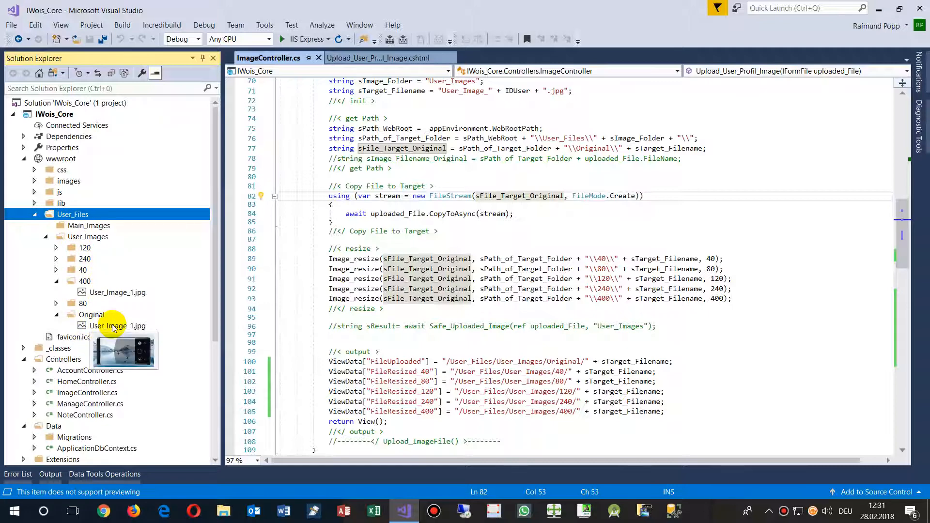
{"action": "scroll", "scroll_direction": "down", "scroll_amount": 3}
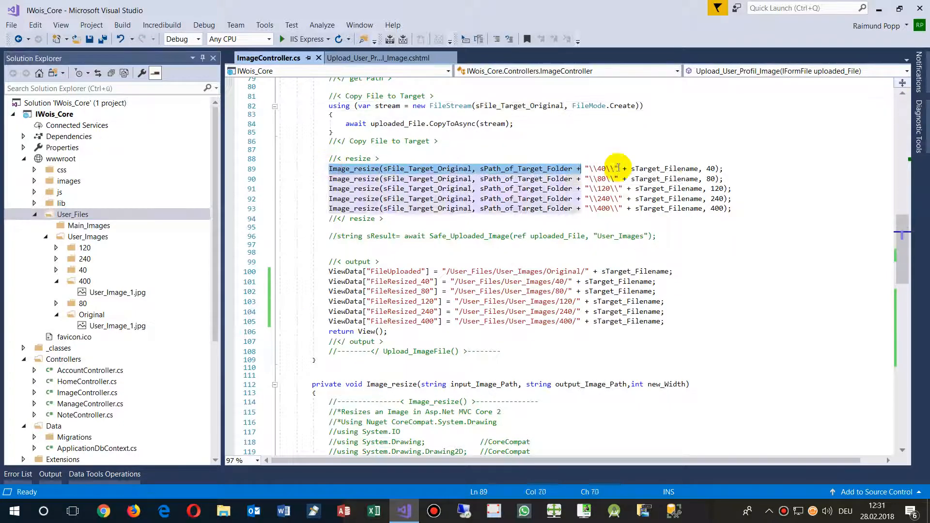
{"action": "scroll", "scroll_direction": "down", "scroll_amount": 3}
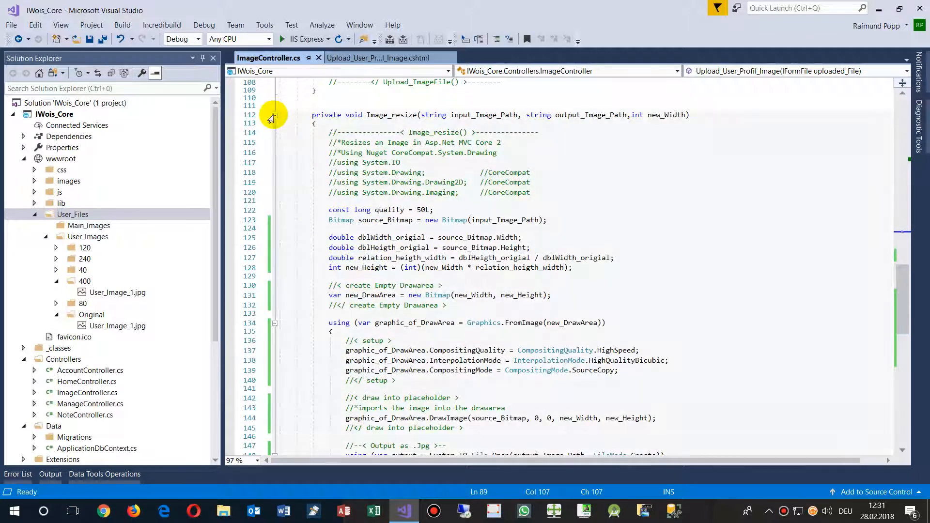
{"action": "left_click", "coordinate": [274, 116]}
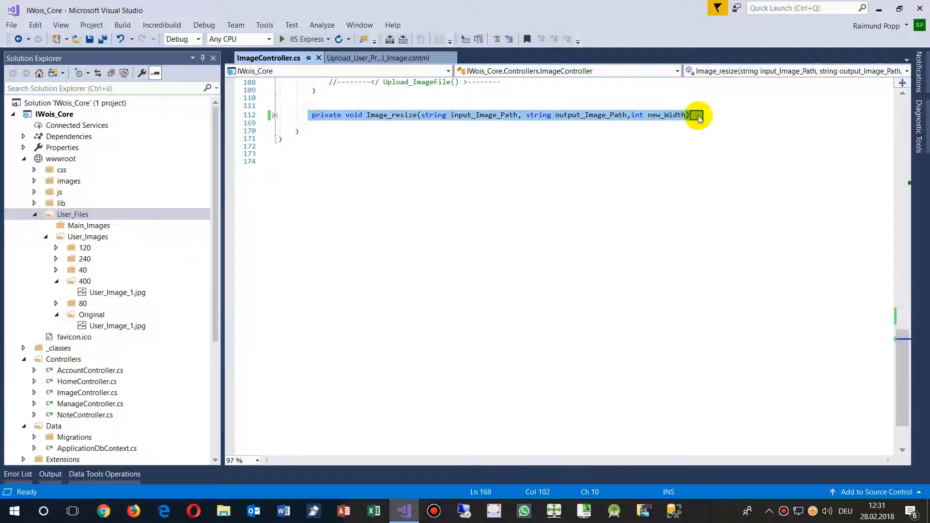
{"action": "left_click", "coordinate": [275, 115]}
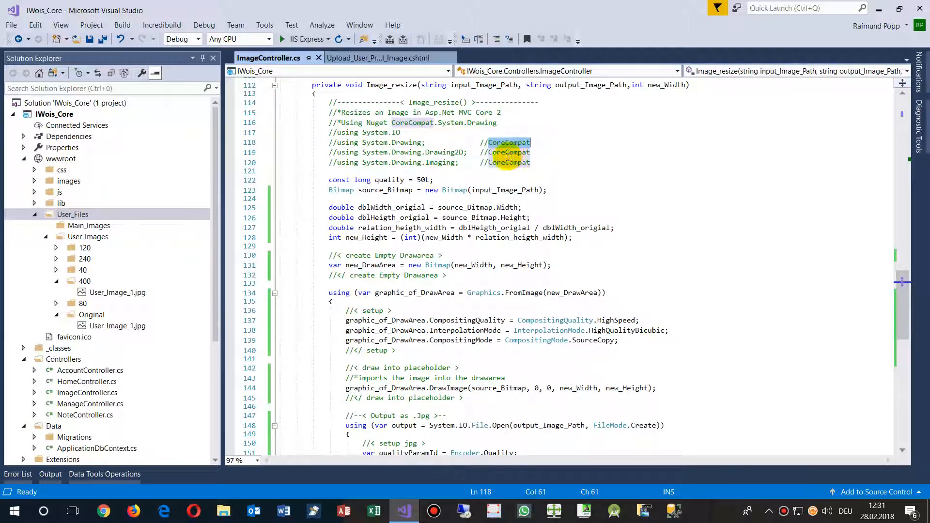
{"action": "mouse_move", "coordinate": [268, 212]}
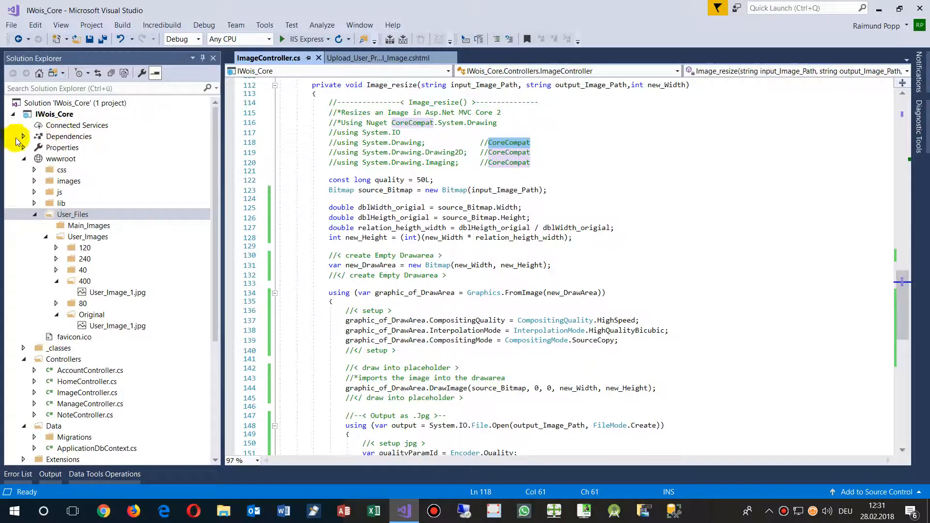
{"action": "mouse_move", "coordinate": [23, 144]}
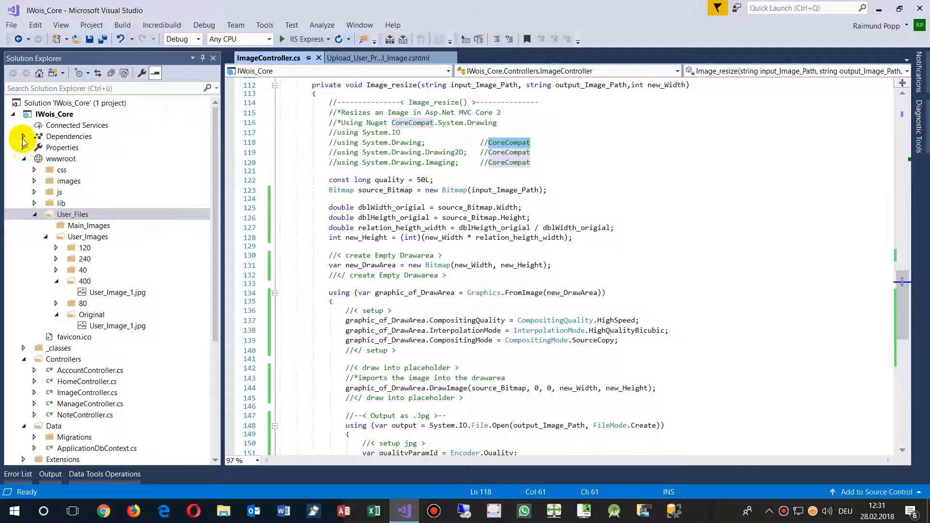
{"action": "left_click", "coordinate": [35, 137]}
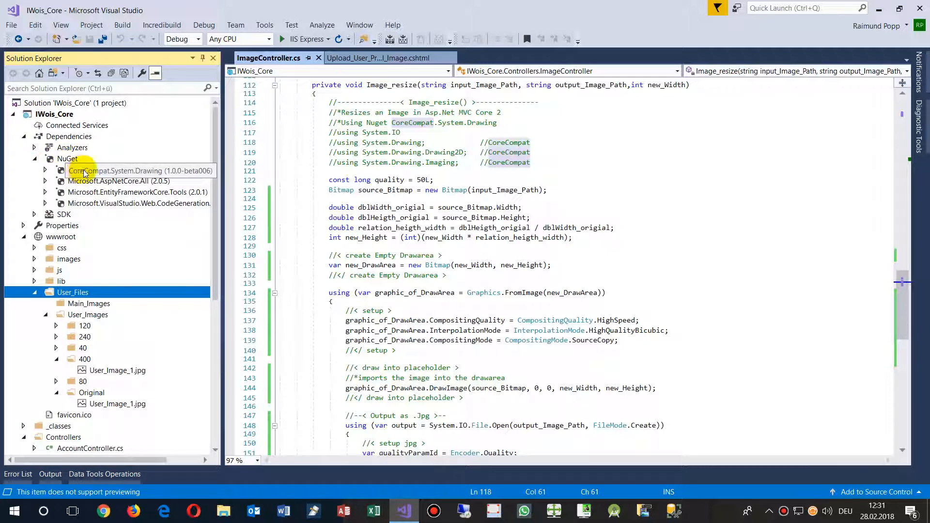
{"action": "mouse_move", "coordinate": [129, 175]}
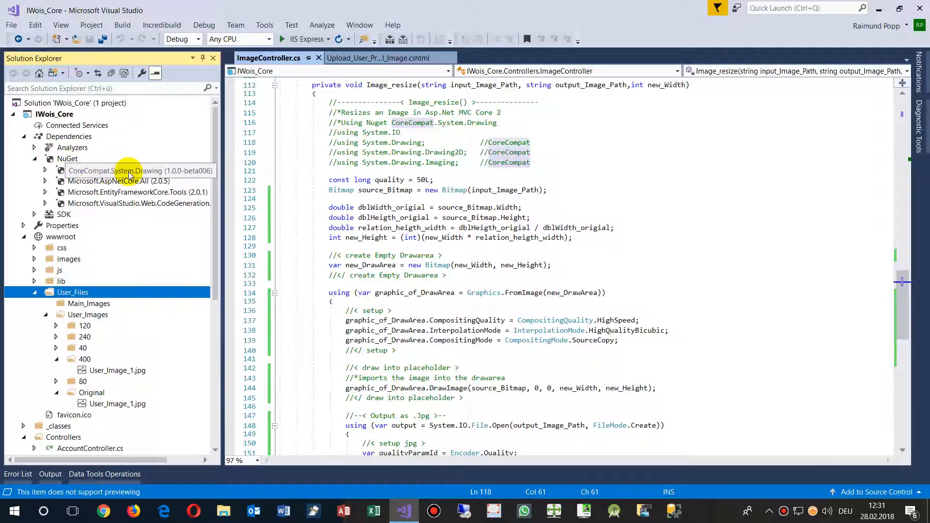
{"action": "mouse_move", "coordinate": [50, 157]}
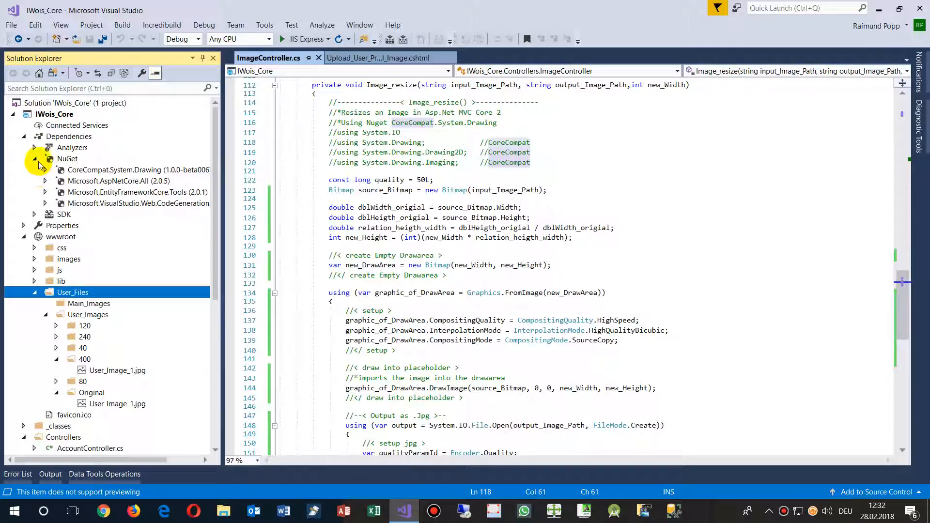
{"action": "left_click", "coordinate": [67, 157]}
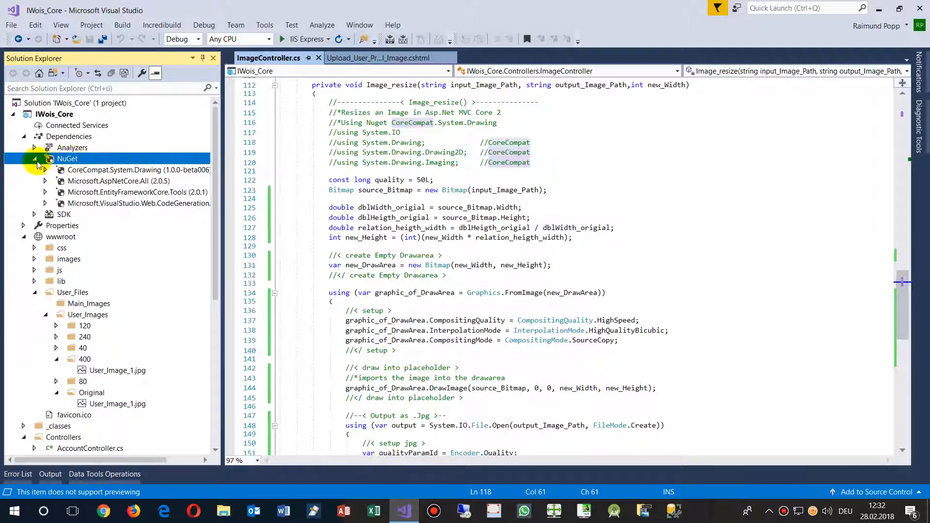
{"action": "left_click", "coordinate": [34, 158]}
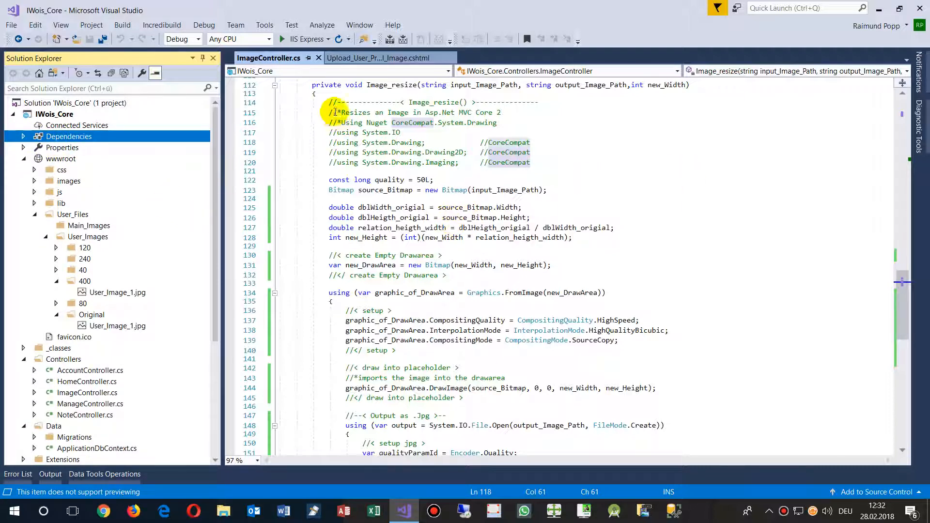
{"action": "scroll", "scroll_direction": "down", "scroll_amount": 3}
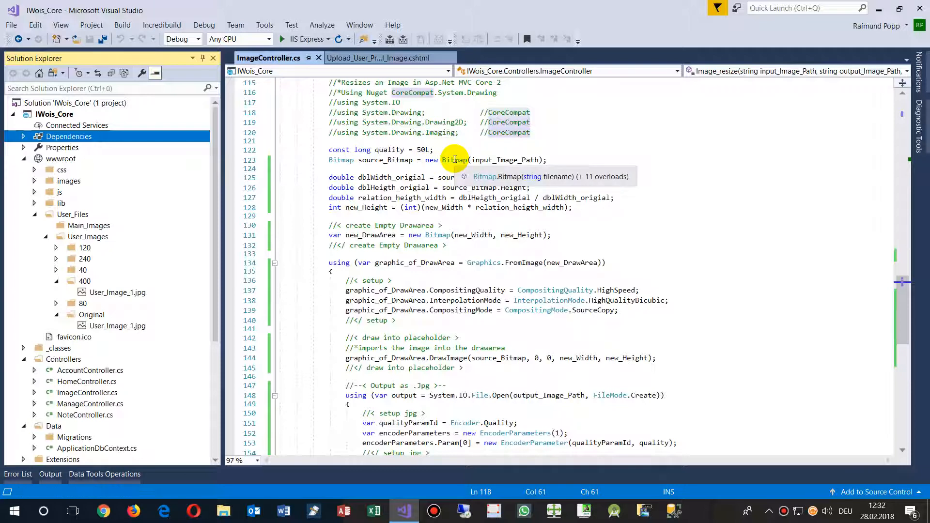
{"action": "mouse_move", "coordinate": [391, 160]}
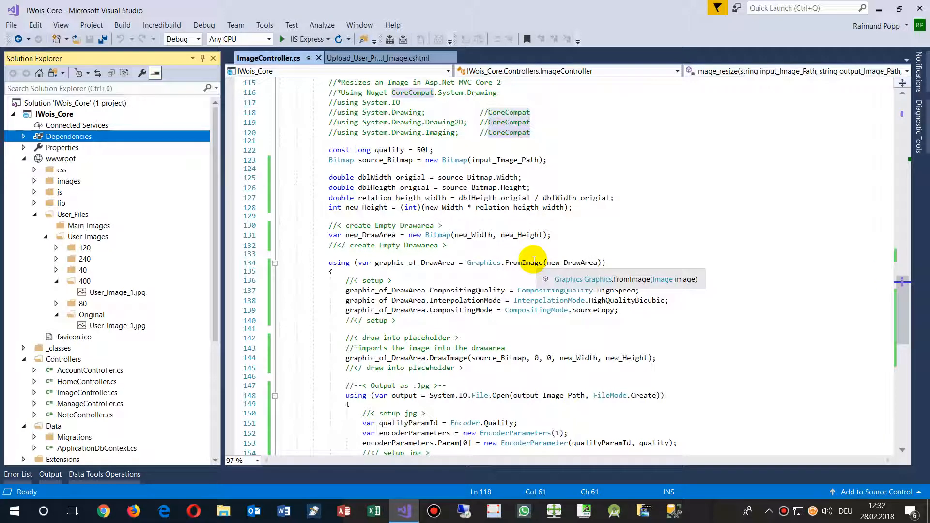
{"action": "mouse_move", "coordinate": [473, 160]}
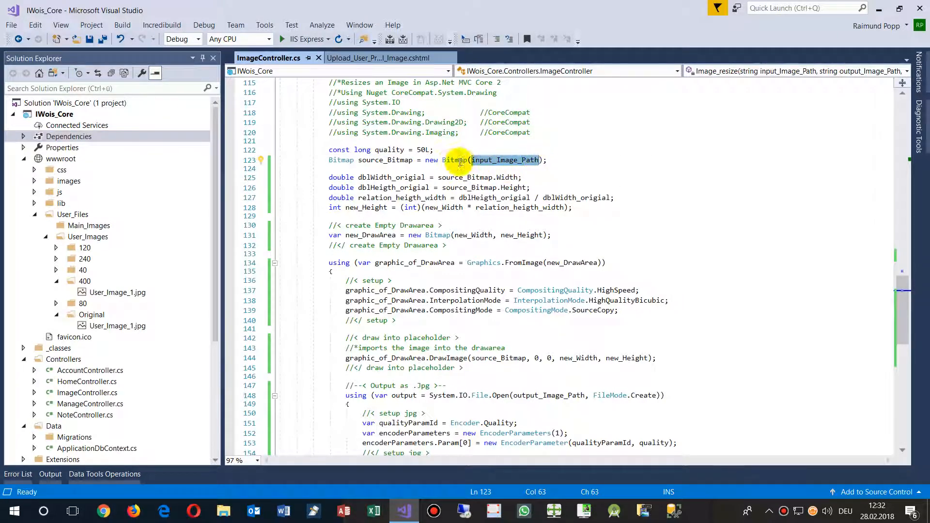
{"action": "mouse_move", "coordinate": [385, 160]}
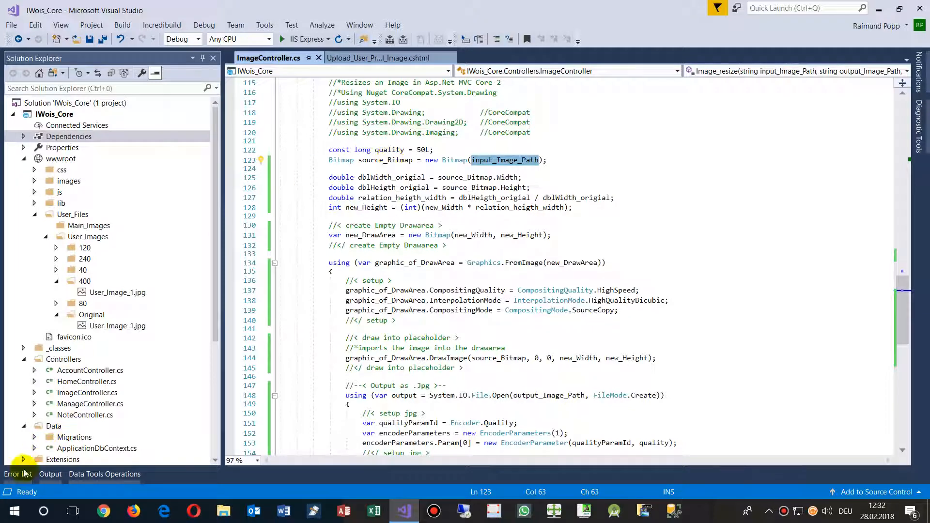
Launch Paint from Windows Start search by searching for 'paint'
{"action": "left_click", "coordinate": [45, 510]}
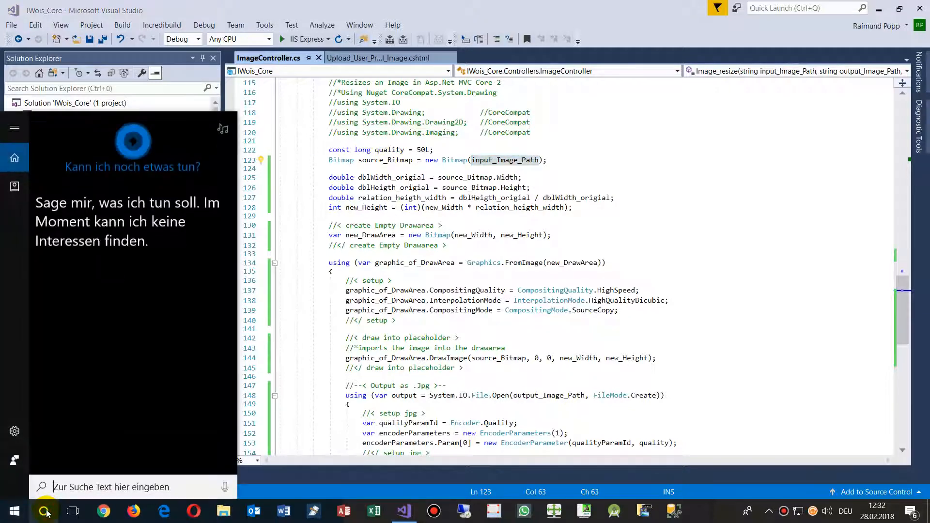
{"action": "type", "text": "pain"}
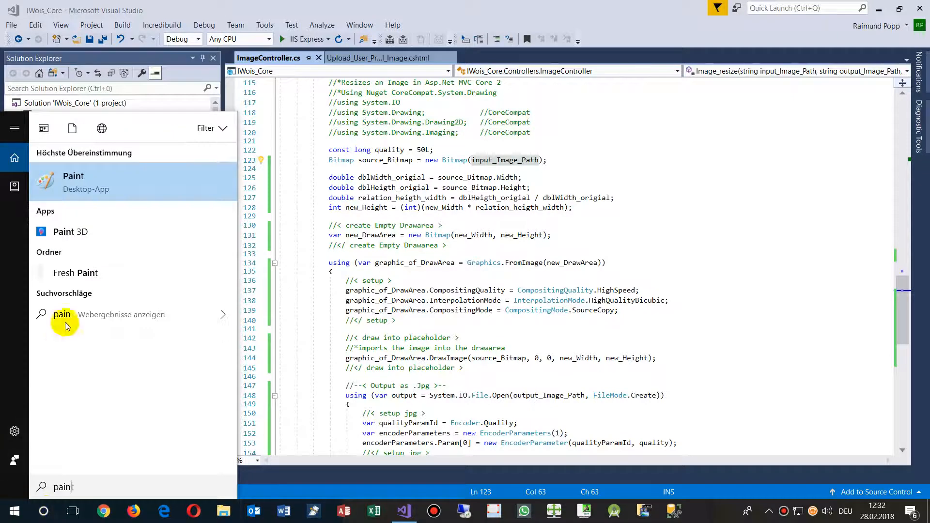
{"action": "left_click", "coordinate": [72, 182]}
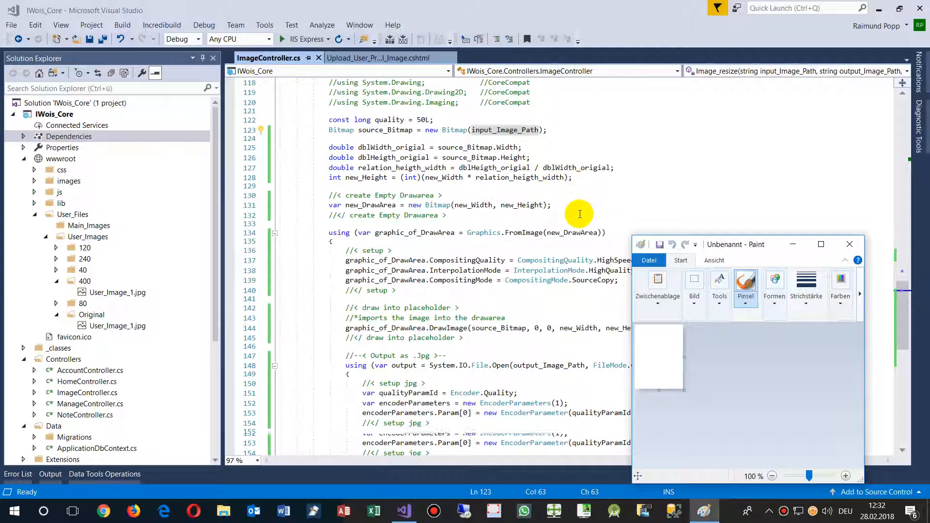
{"action": "scroll", "scroll_direction": "down", "scroll_amount": 3}
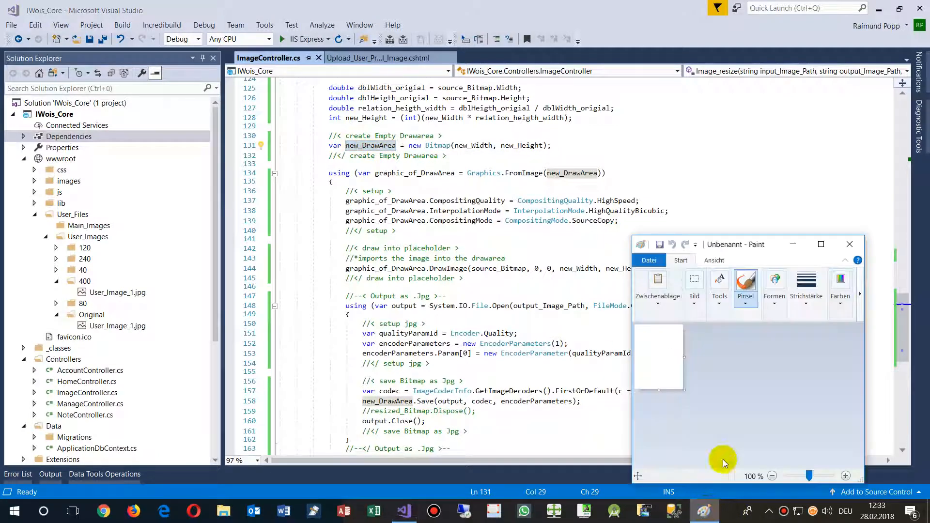
{"action": "mouse_move", "coordinate": [703, 396]}
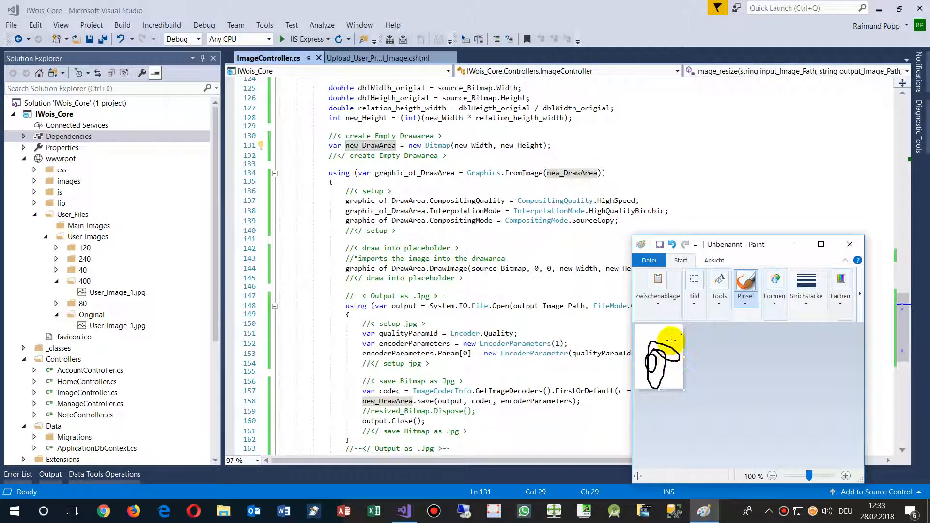
{"action": "scroll", "scroll_direction": "down", "scroll_amount": 3}
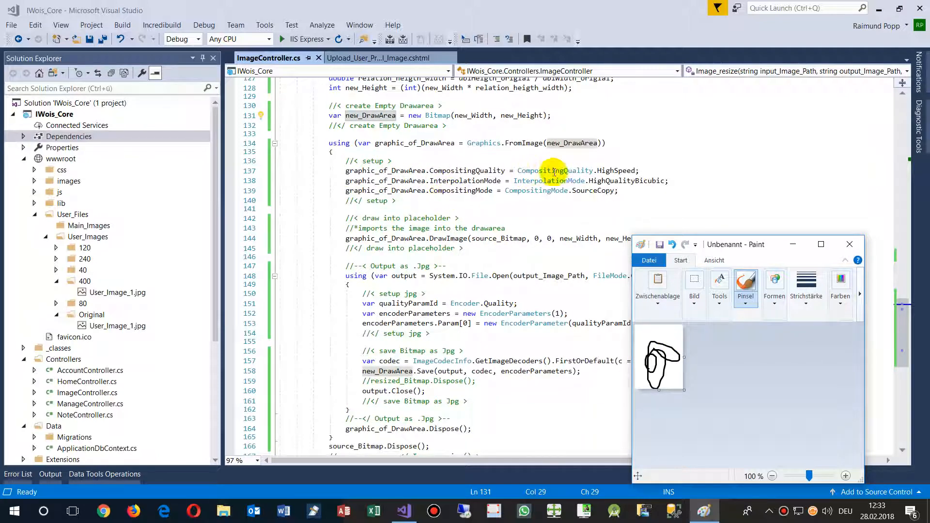
{"action": "mouse_move", "coordinate": [623, 202]}
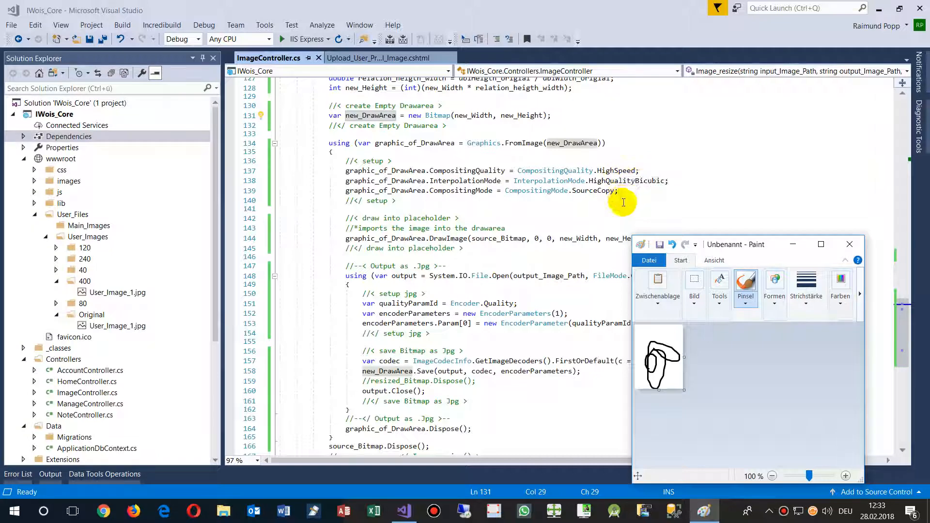
{"action": "scroll", "scroll_direction": "down", "scroll_amount": 3}
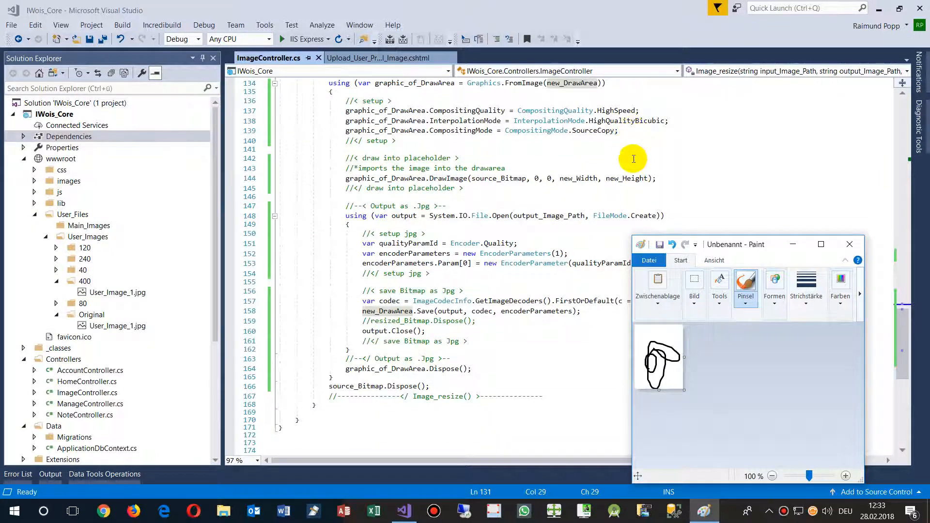
{"action": "scroll", "scroll_direction": "up", "scroll_amount": 3}
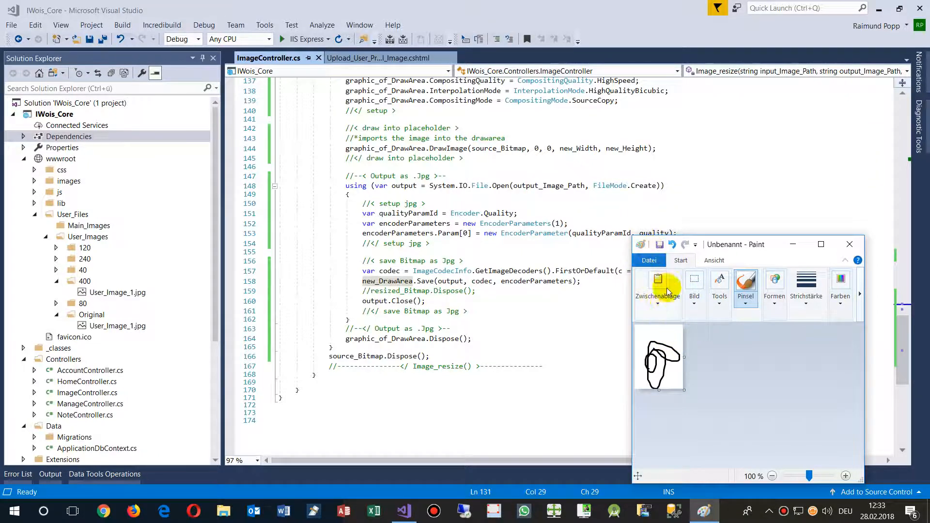
{"action": "left_click", "coordinate": [657, 290]}
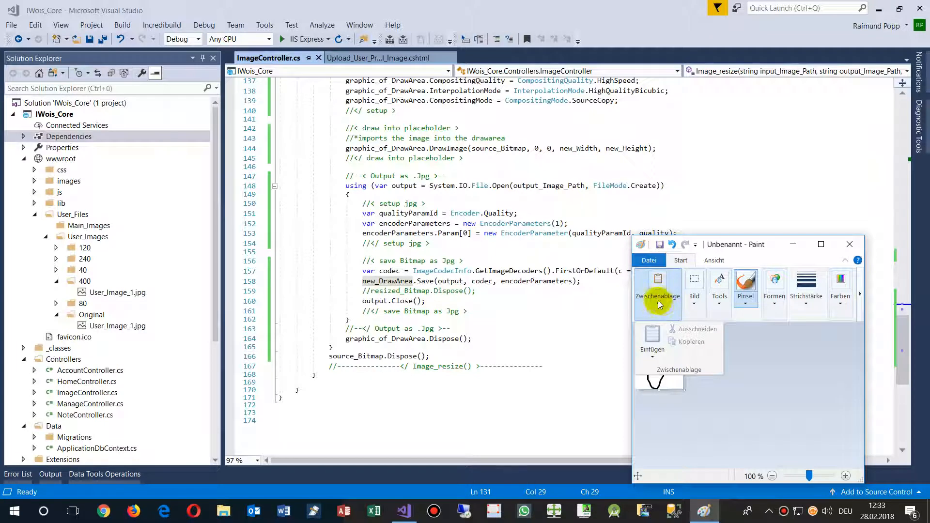
{"action": "mouse_move", "coordinate": [662, 326]}
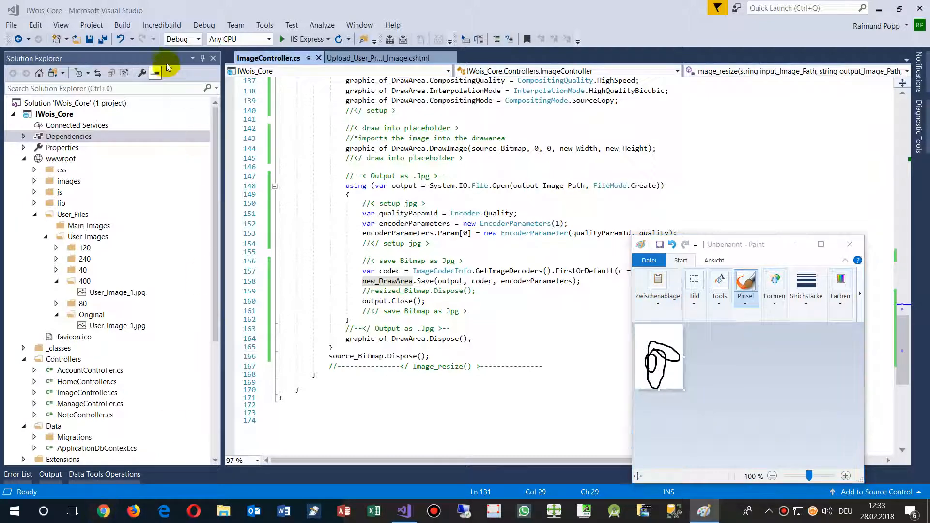
{"action": "left_click", "coordinate": [103, 511]}
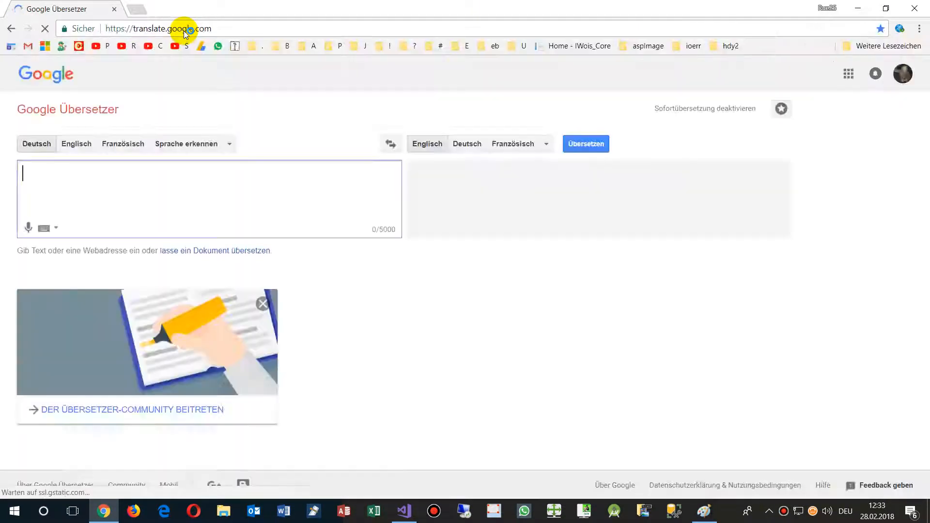
{"action": "type", "text": "zwich"}
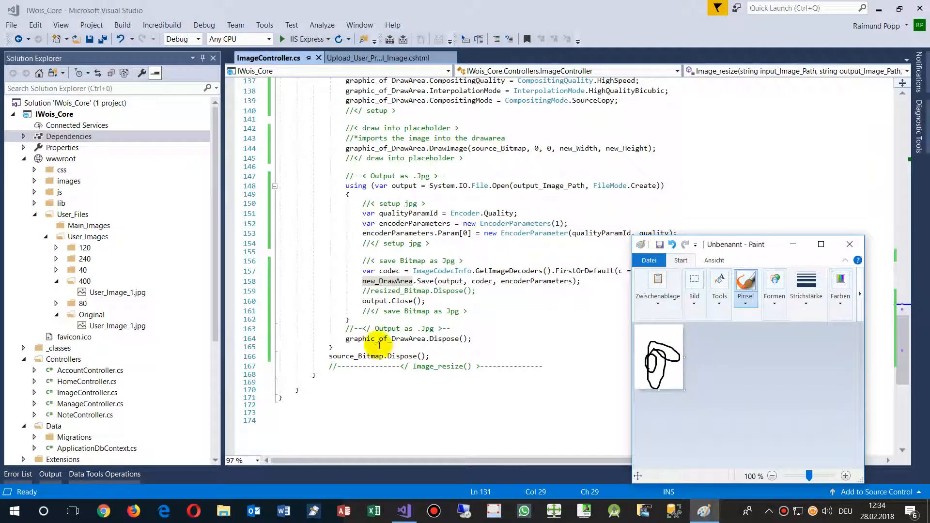
Close Paint, discarding the unsaved sketch with 'Nicht speichern'
{"action": "left_click", "coordinate": [849, 244]}
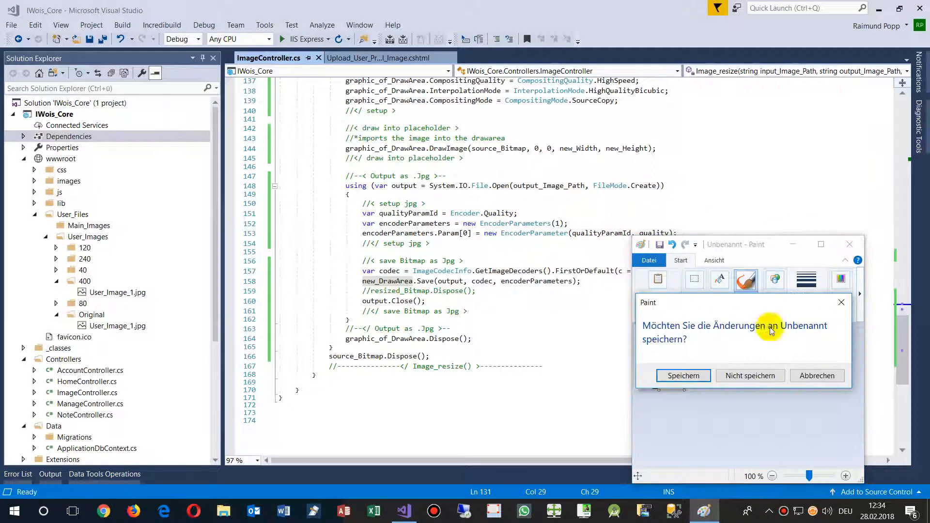
{"action": "left_click", "coordinate": [749, 376]}
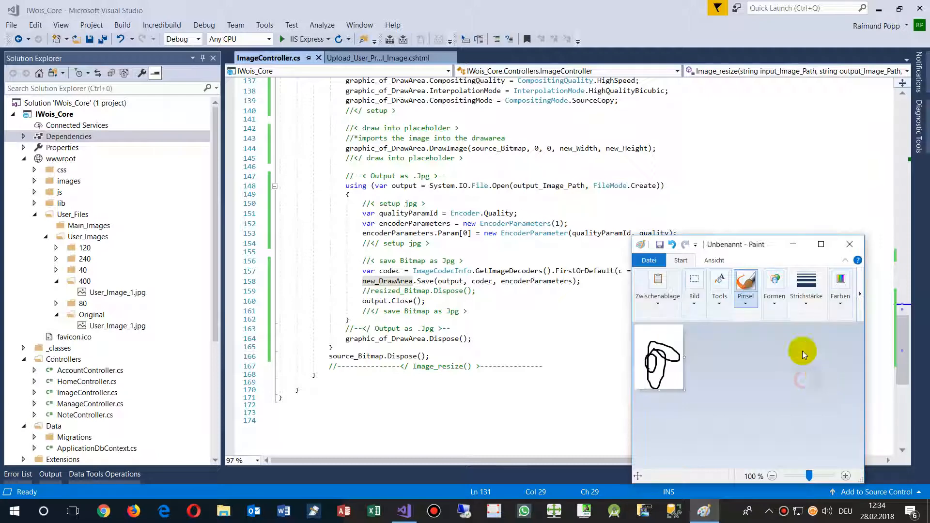
{"action": "left_click", "coordinate": [849, 244]}
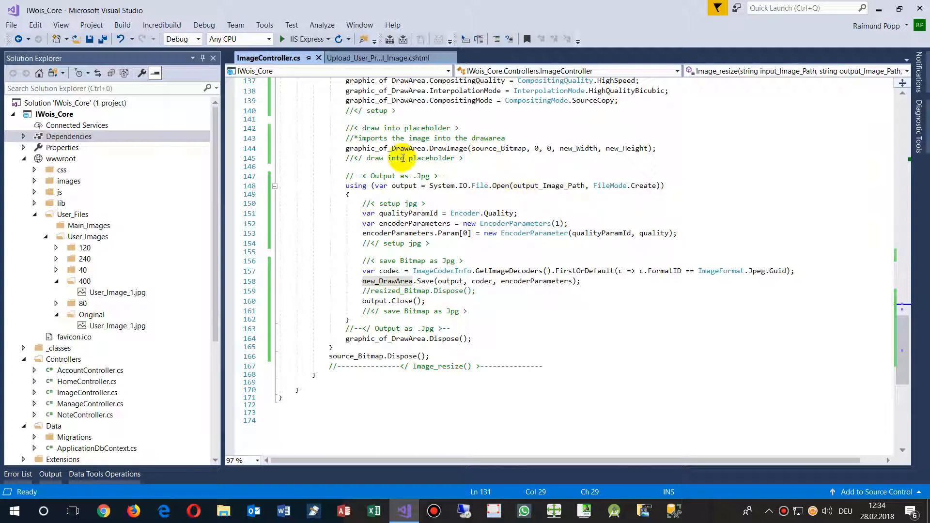
{"action": "mouse_move", "coordinate": [457, 149]}
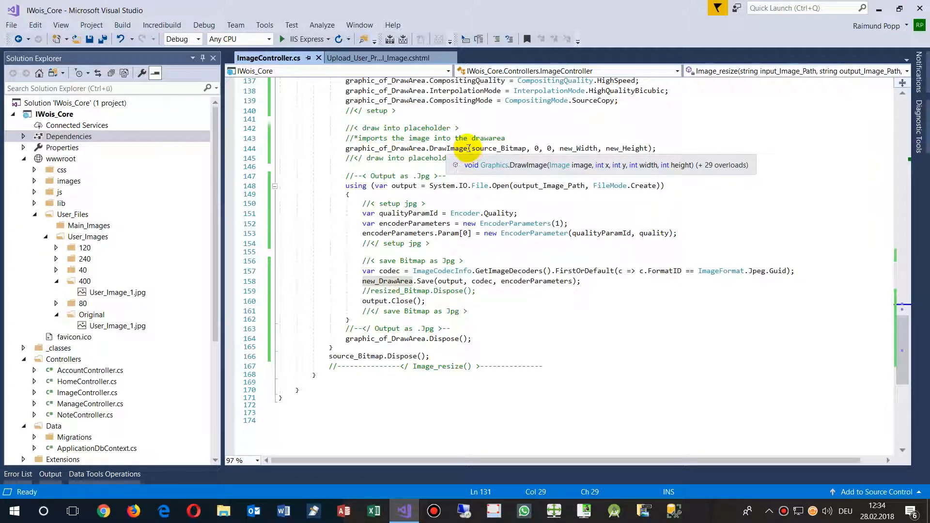
{"action": "mouse_move", "coordinate": [486, 148]}
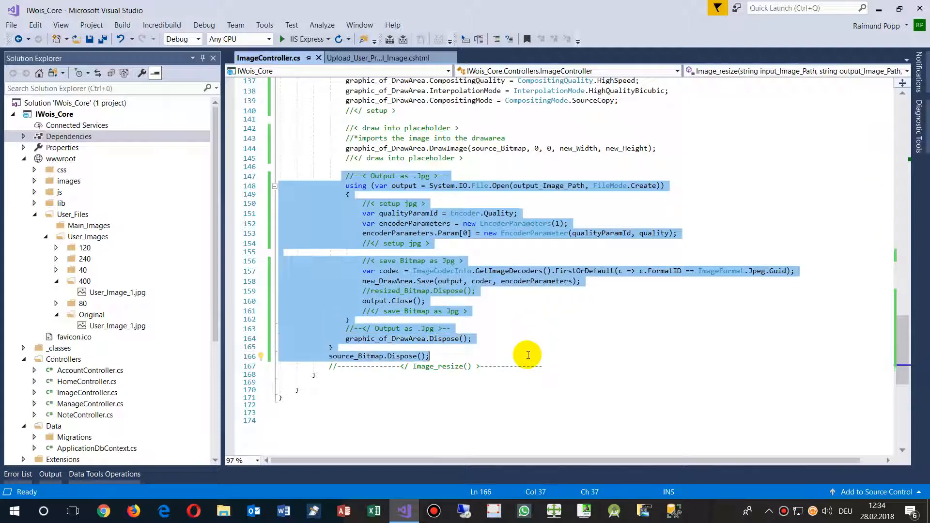
{"action": "mouse_move", "coordinate": [606, 337]}
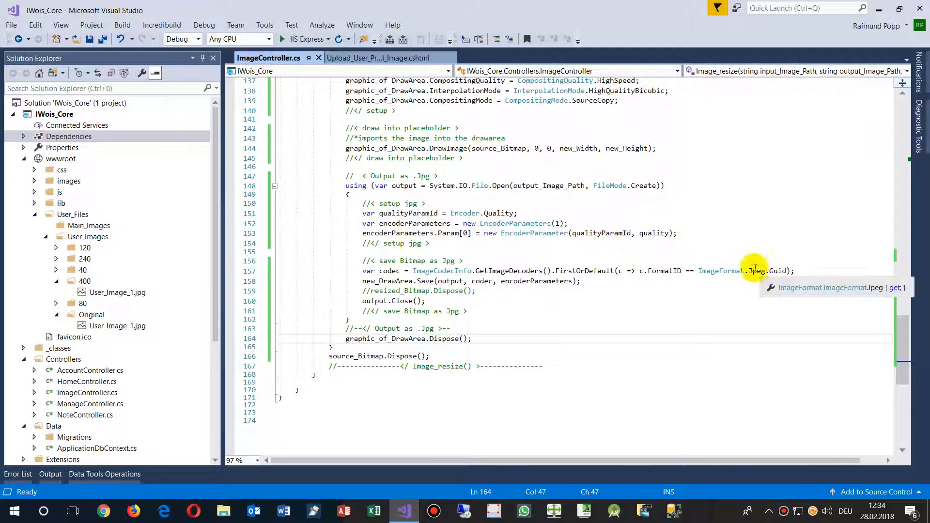
{"action": "mouse_move", "coordinate": [404, 143]}
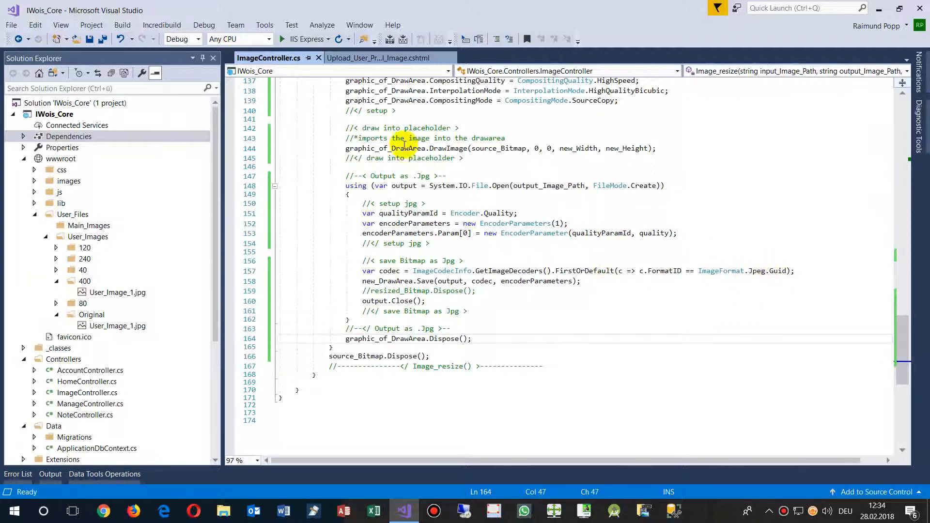
{"action": "scroll", "scroll_direction": "up", "scroll_amount": 3}
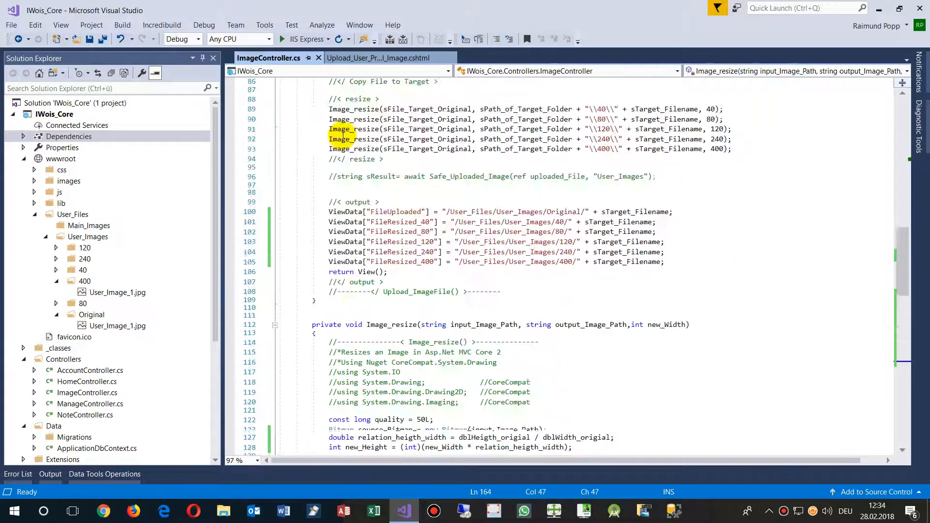
Highlight the ViewData output lines and view Upload_User_Profil_Image.cshtml's image blocks
{"action": "scroll", "scroll_direction": "up", "scroll_amount": 3}
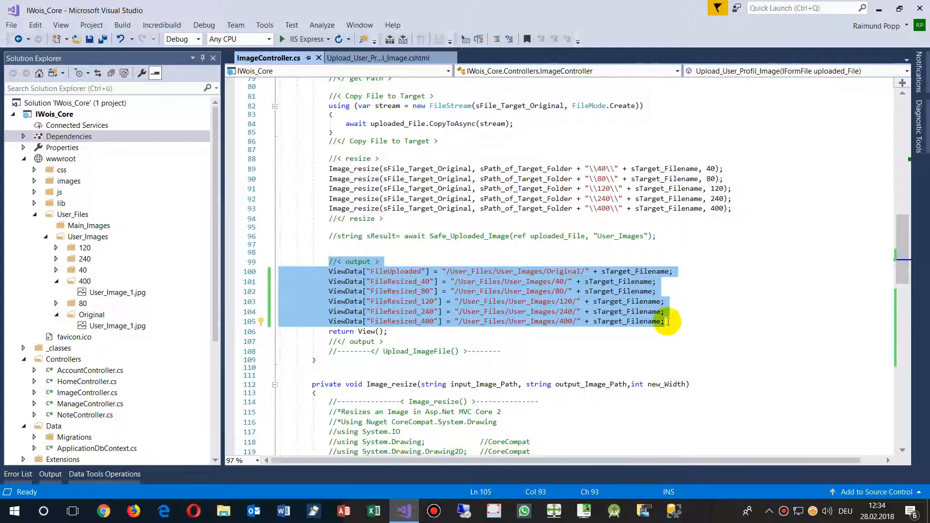
{"action": "left_click", "coordinate": [334, 271]}
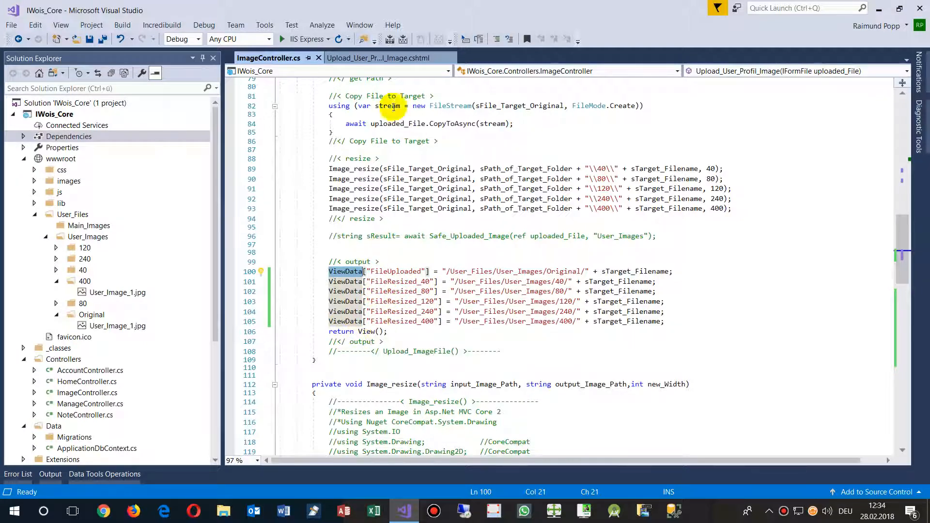
{"action": "scroll", "scroll_direction": "down", "scroll_amount": 3}
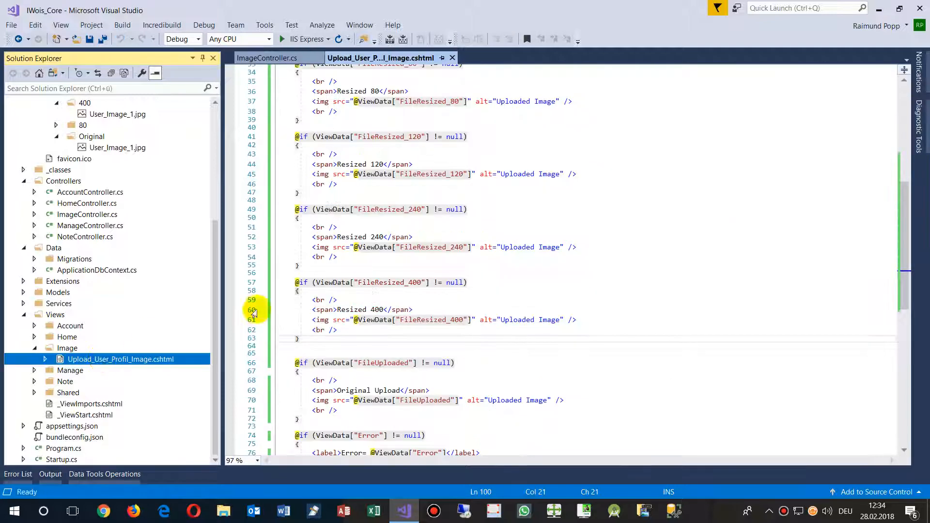
{"action": "scroll", "scroll_direction": "up", "scroll_amount": 3}
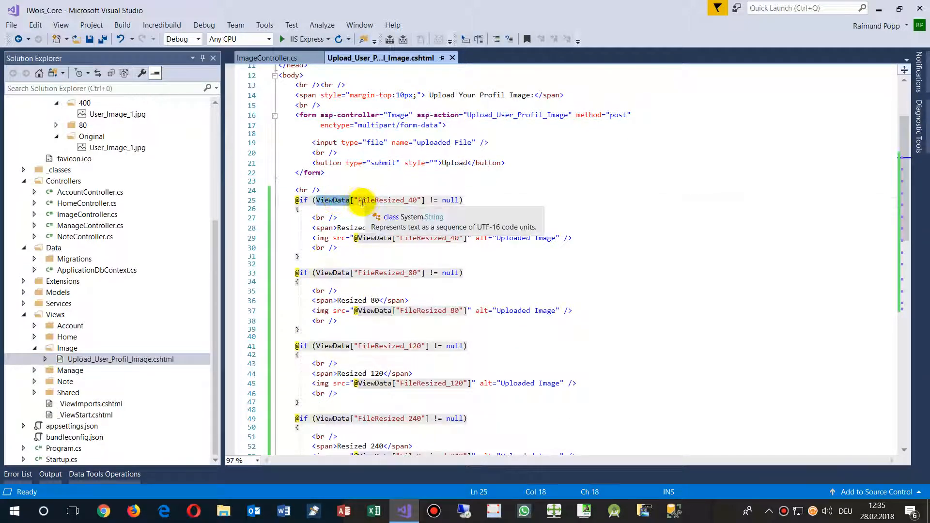
{"action": "mouse_move", "coordinate": [424, 199]}
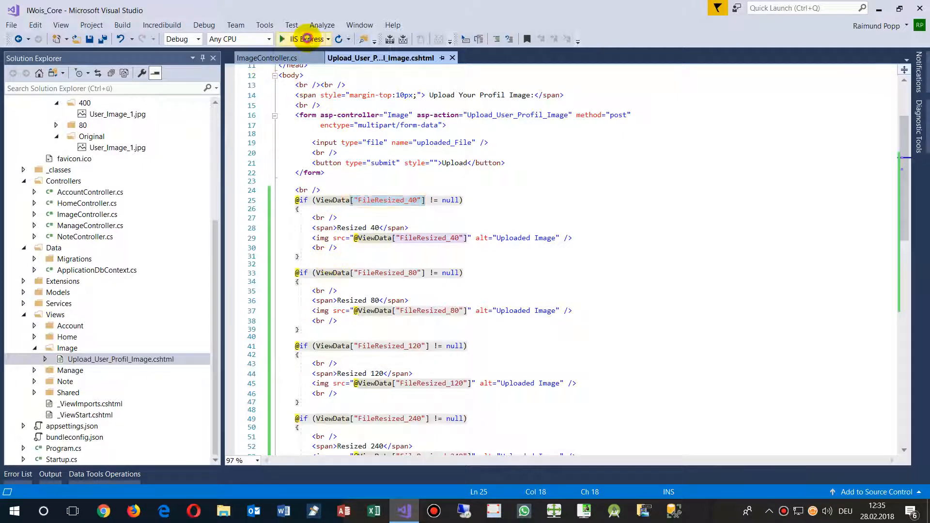
Run the app with IIS Express and upload image007.jpg
{"action": "left_click", "coordinate": [282, 38]}
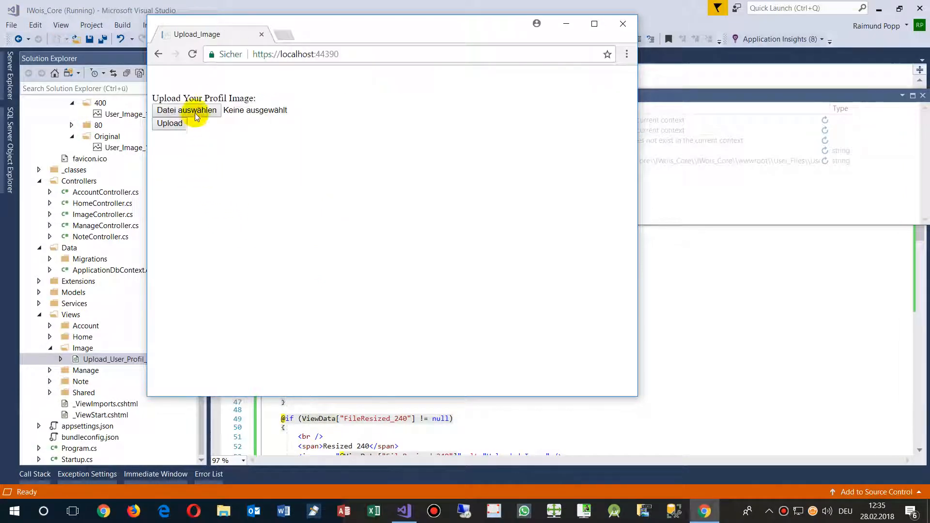
{"action": "left_click", "coordinate": [186, 109]}
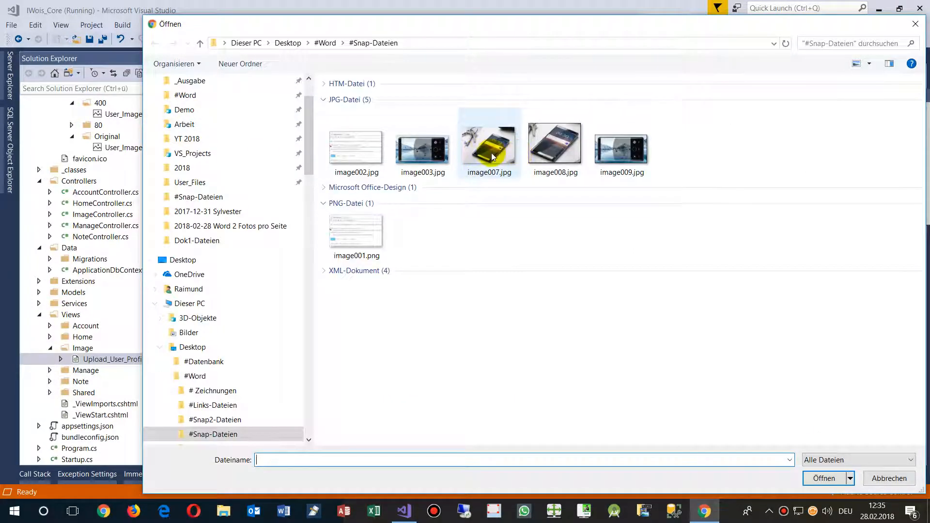
{"action": "left_click", "coordinate": [488, 141]}
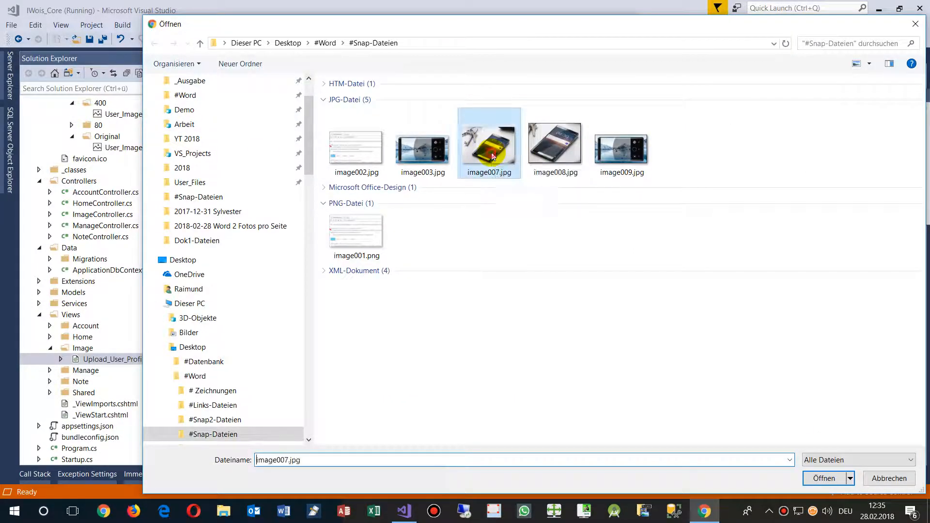
{"action": "left_click", "coordinate": [823, 477]}
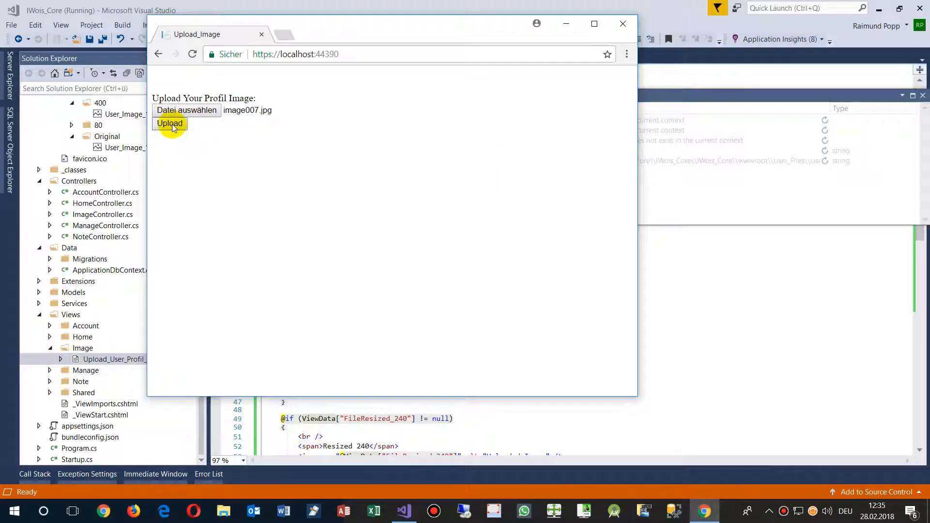
{"action": "left_click", "coordinate": [169, 123]}
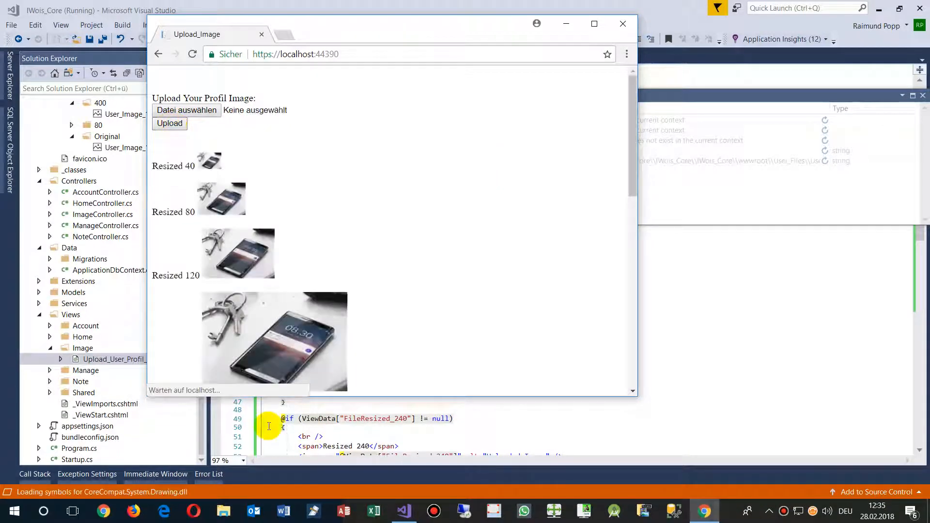
Scroll through image007.jpg's resized copies and original, then close the browser window
{"action": "scroll", "scroll_direction": "down", "scroll_amount": 3}
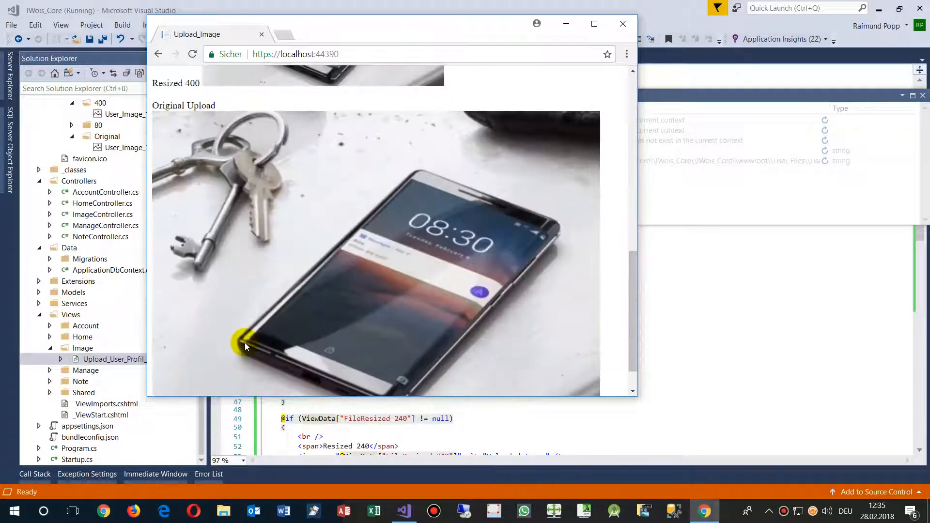
{"action": "scroll", "scroll_direction": "up", "scroll_amount": 3}
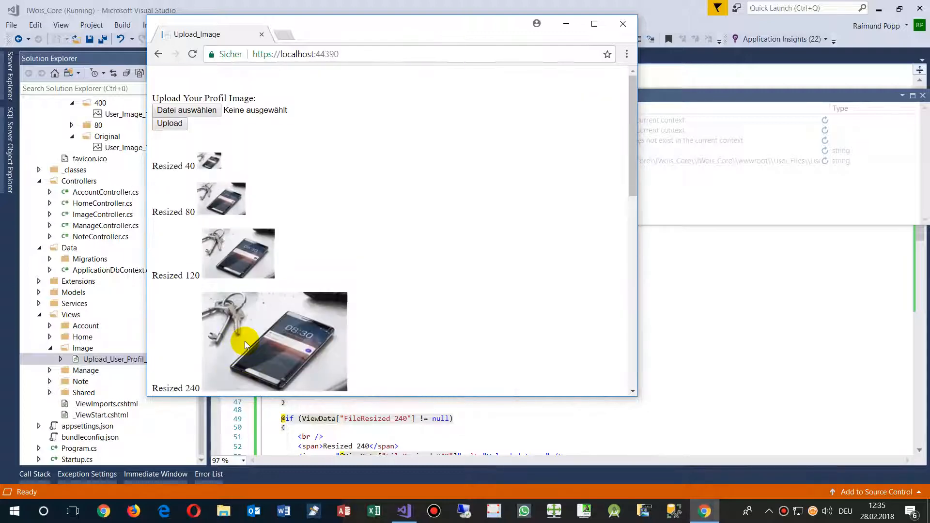
{"action": "mouse_move", "coordinate": [621, 25]}
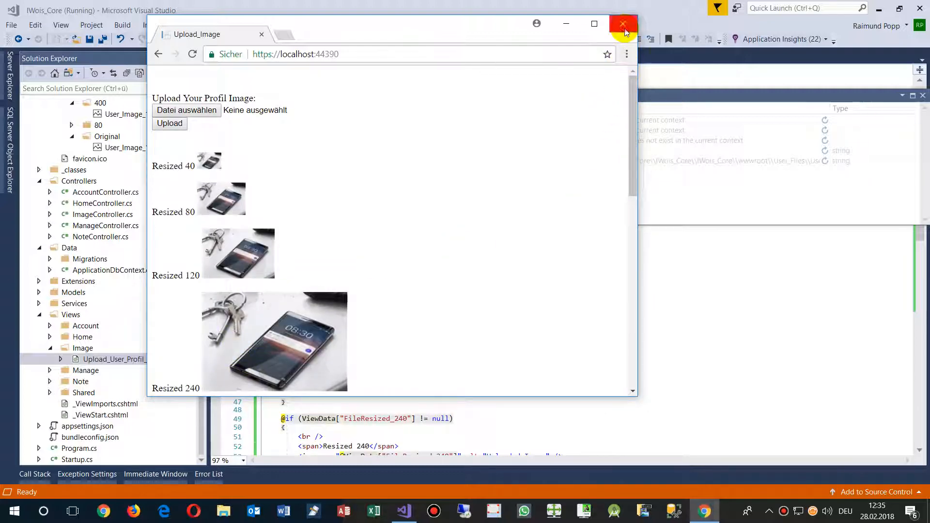
{"action": "left_click", "coordinate": [623, 24]}
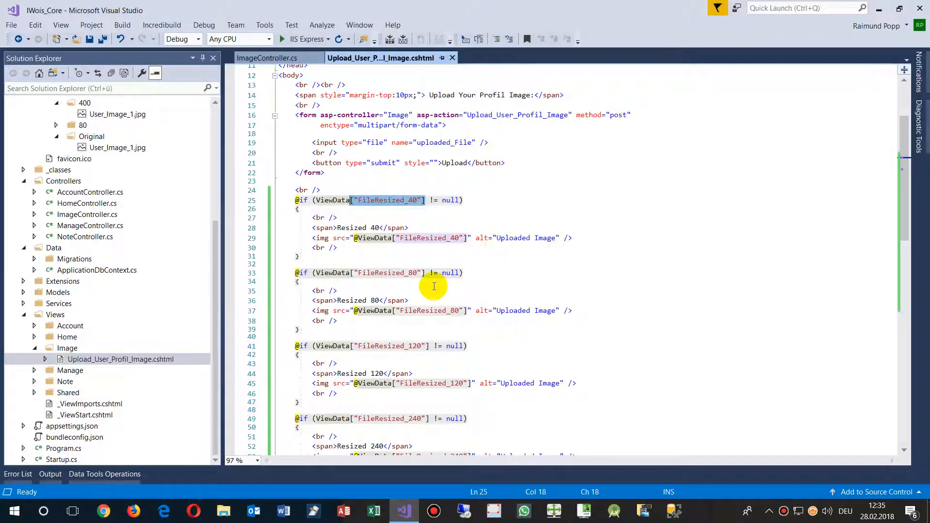